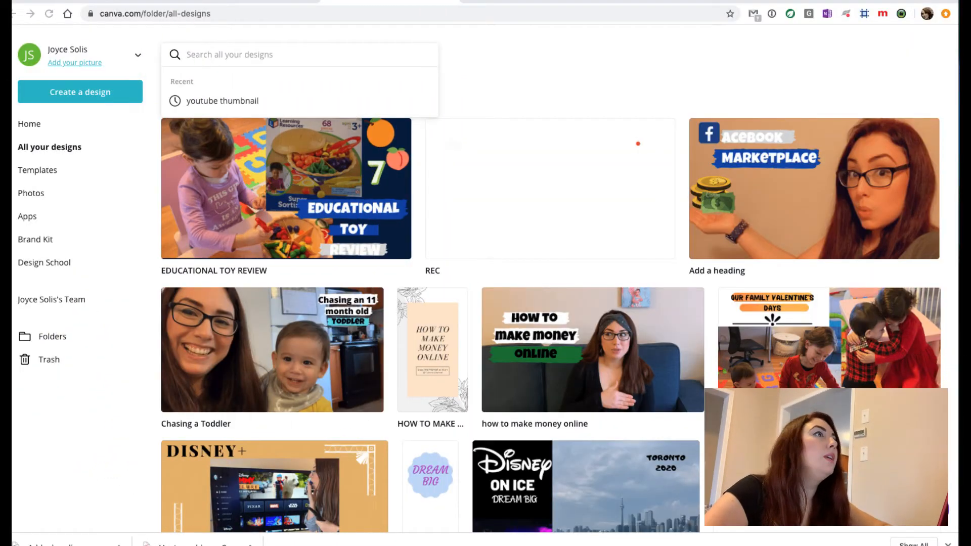
pyautogui.moveTo(559, 201)
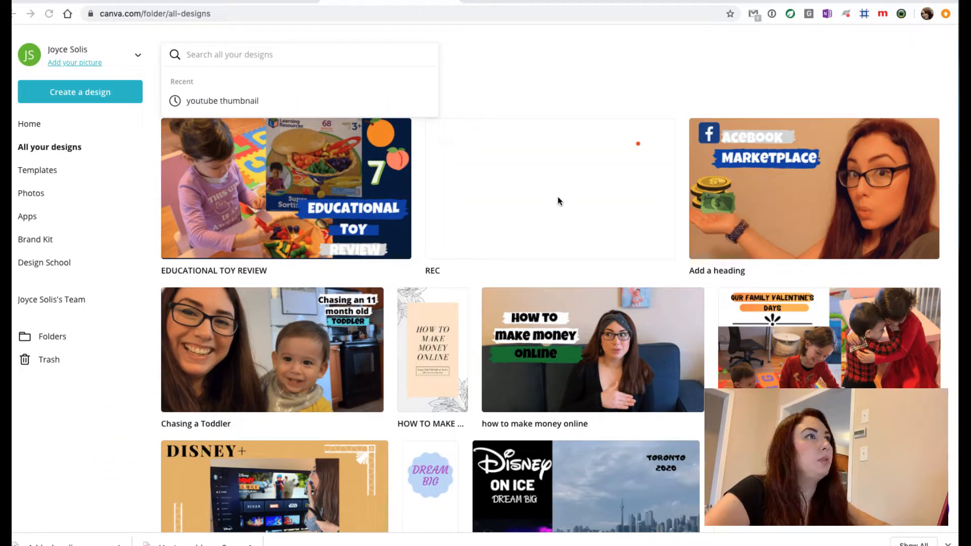
pyautogui.moveTo(234, 110)
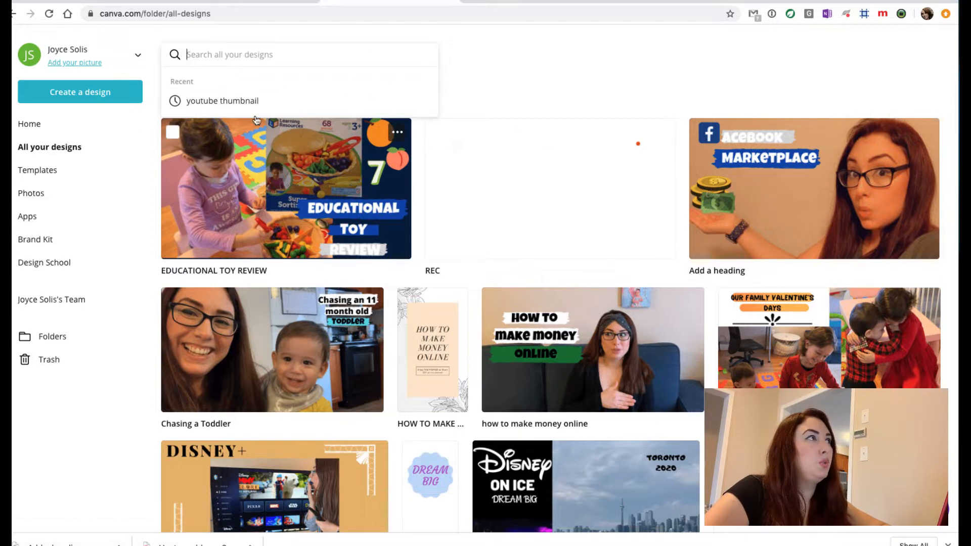
pyautogui.moveTo(137, 39)
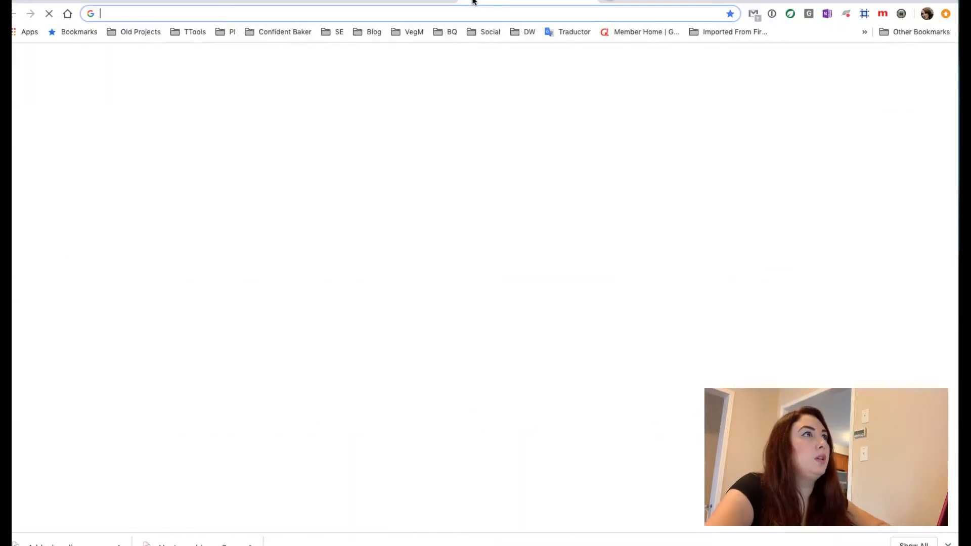
# Go to canva.com from the Chrome address bar and view the Pricing page
pyautogui.write('ca')
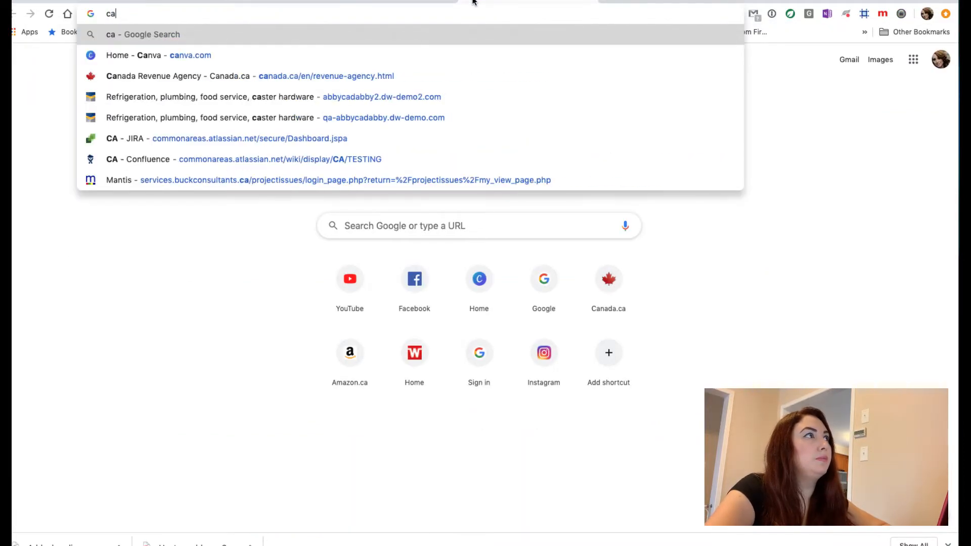
pyautogui.click(154, 55)
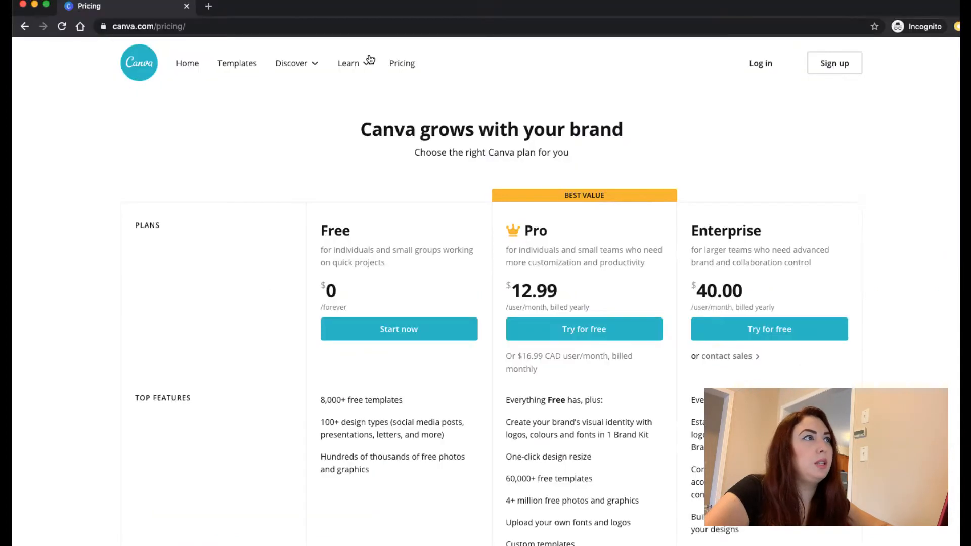
pyautogui.moveTo(459, 296)
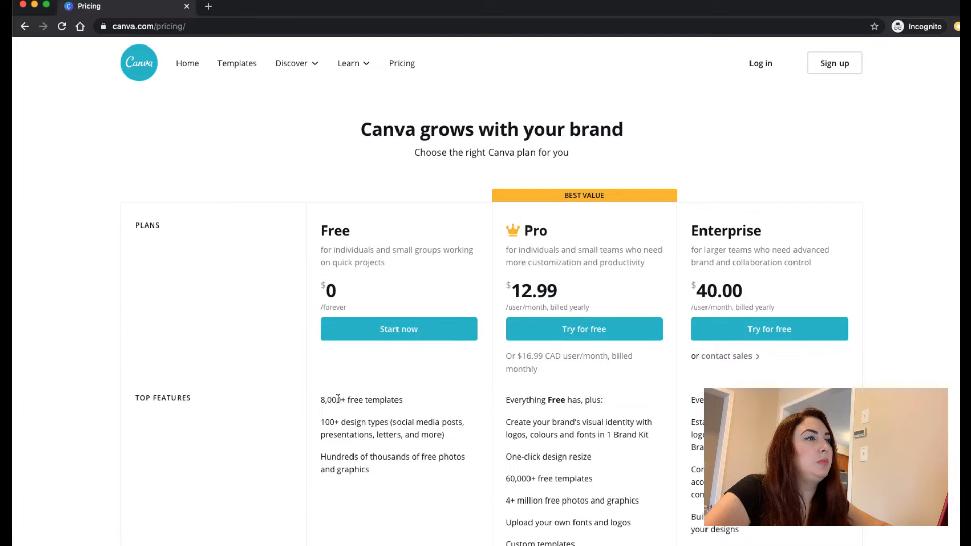
# Highlight the three Free plan features, then scroll to the Pro and Enterprise lists
pyautogui.moveTo(320, 399); pyautogui.dragTo(430, 424)
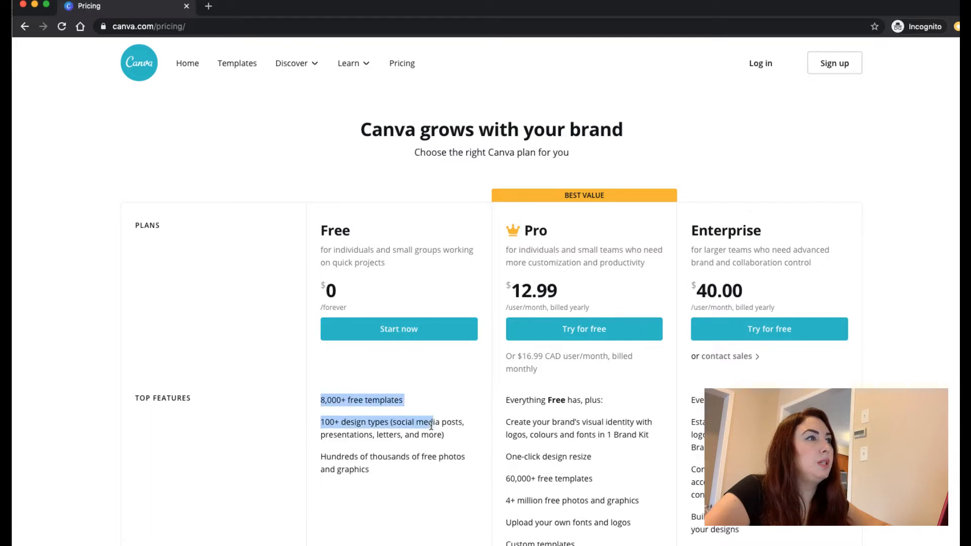
pyautogui.moveTo(430, 426); pyautogui.dragTo(368, 468)
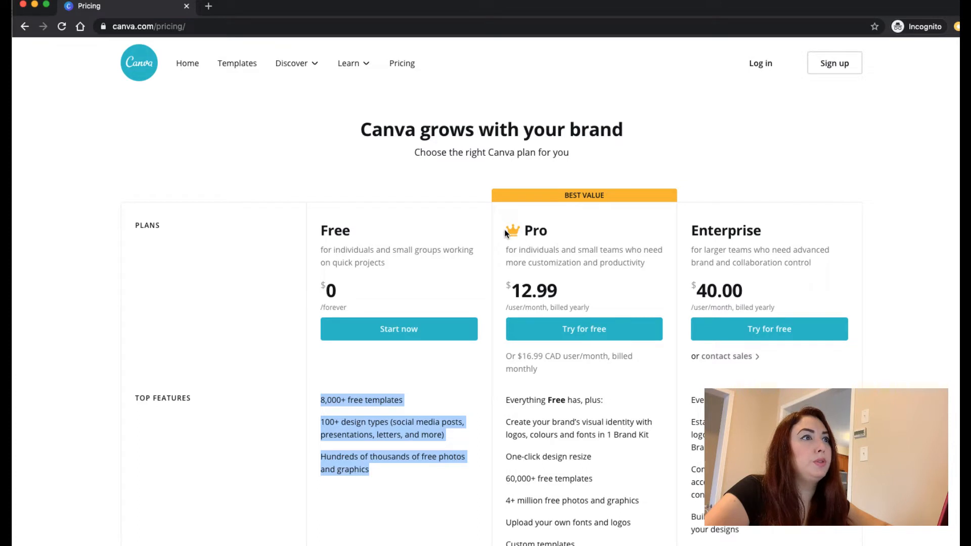
pyautogui.scroll(-3)
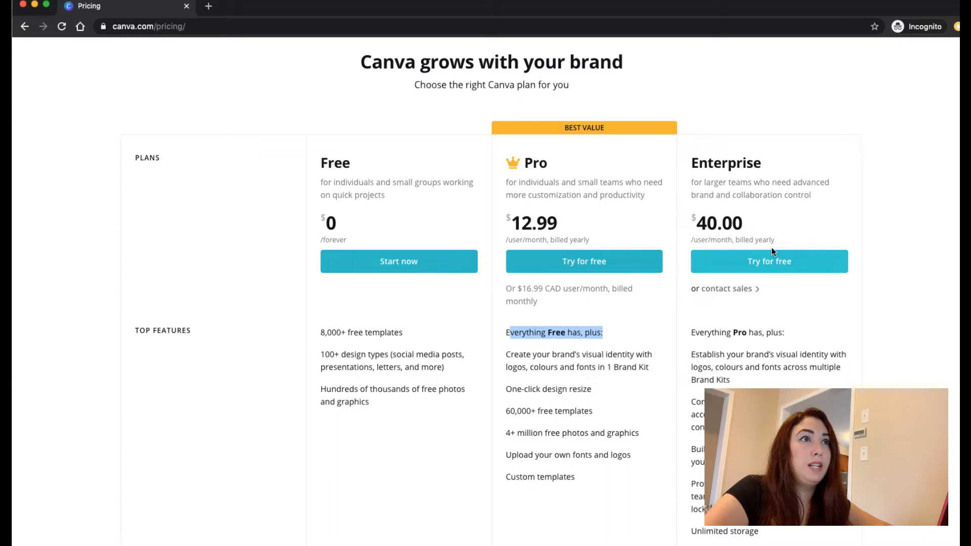
pyautogui.moveTo(720, 212)
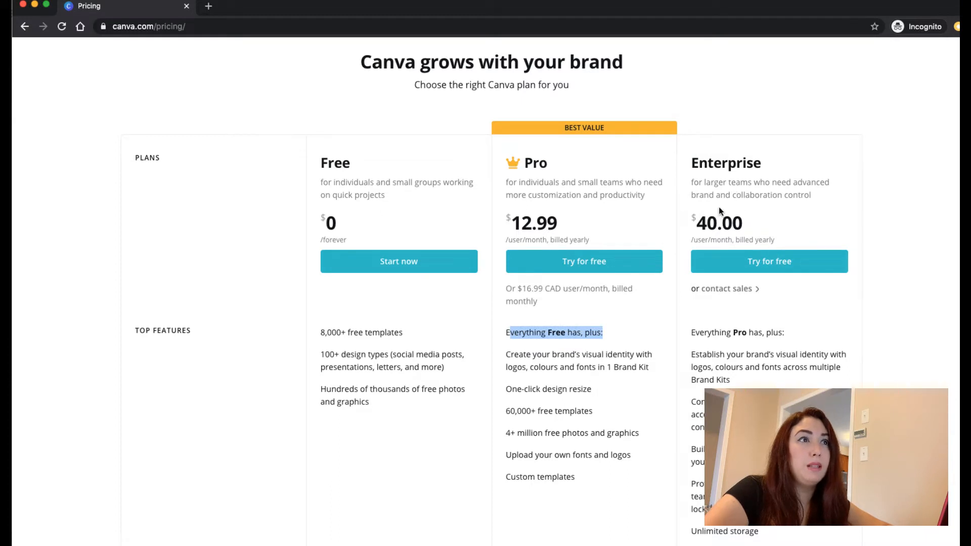
pyautogui.moveTo(735, 344)
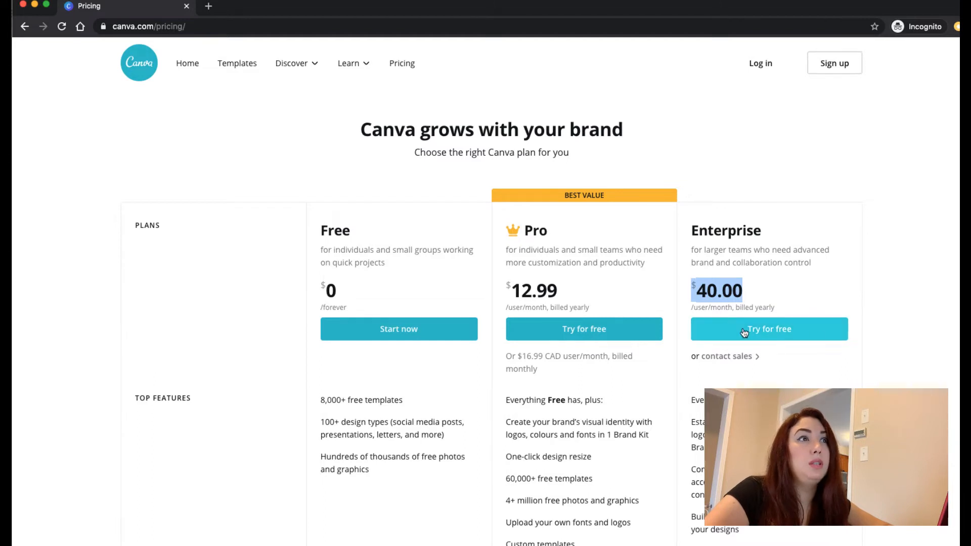
pyautogui.moveTo(581, 141)
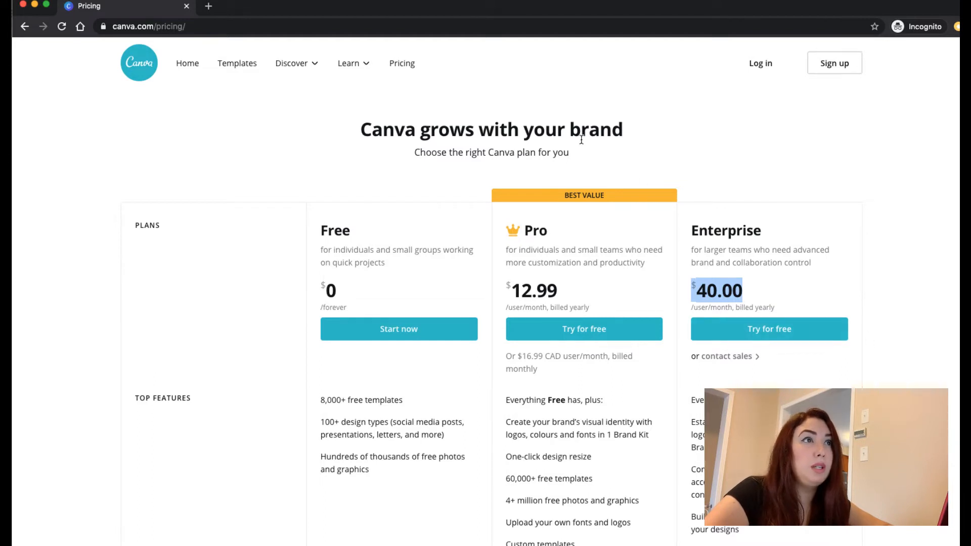
pyautogui.moveTo(916, 270)
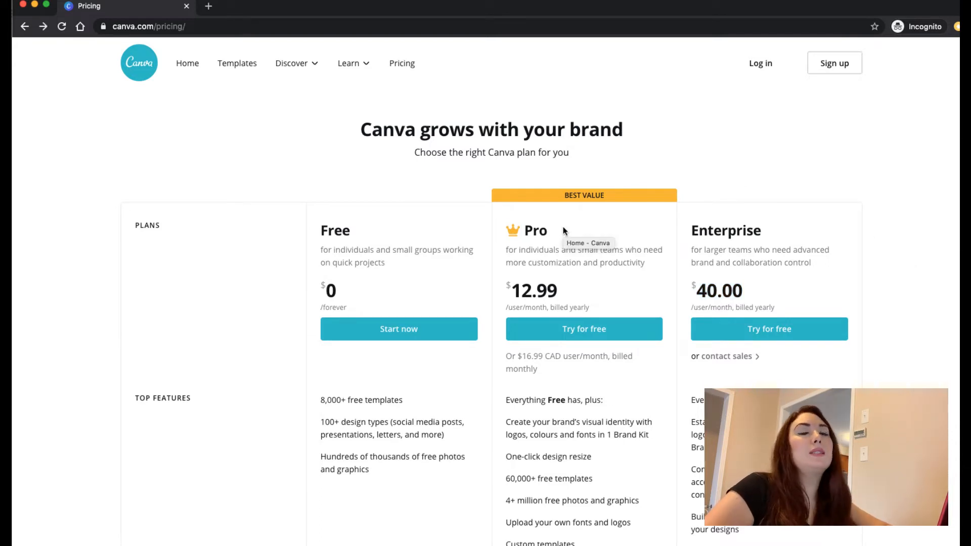
pyautogui.moveTo(221, 11)
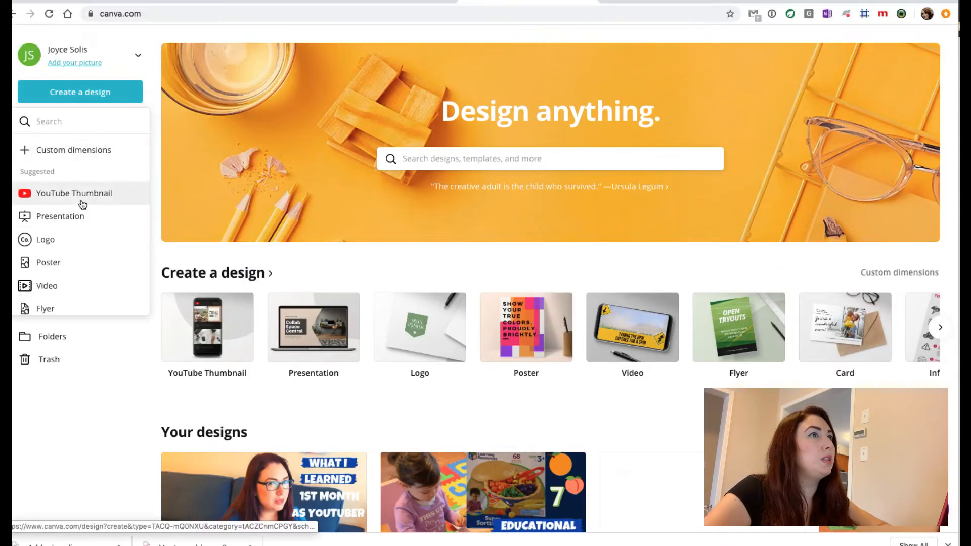
# Start a blank YouTube Thumbnail design and browse Photos, then Uploads
pyautogui.click(74, 192)
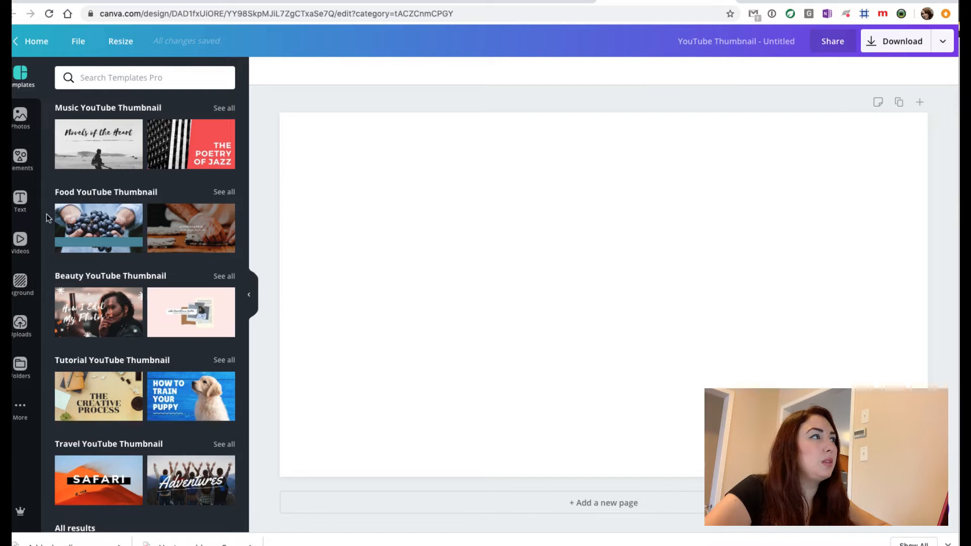
pyautogui.moveTo(41, 130)
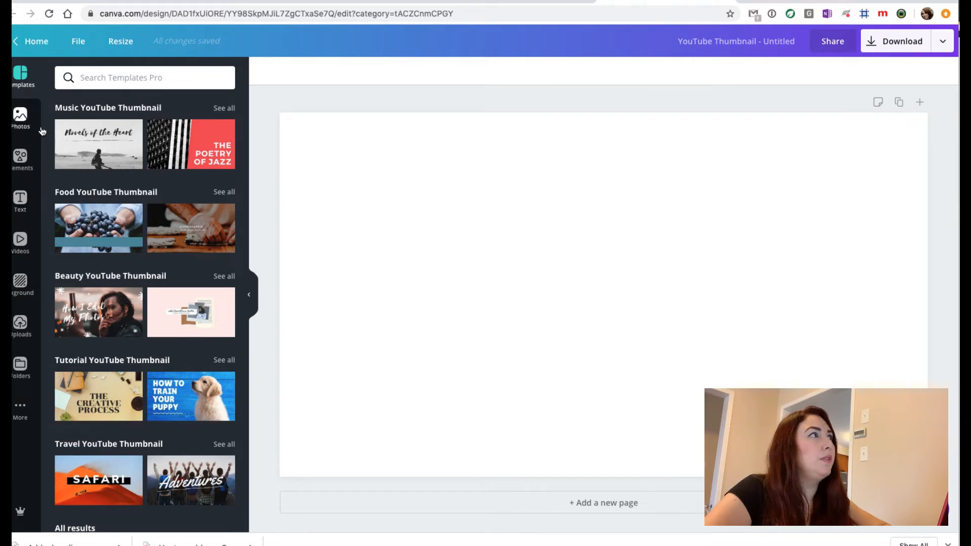
pyautogui.moveTo(26, 201)
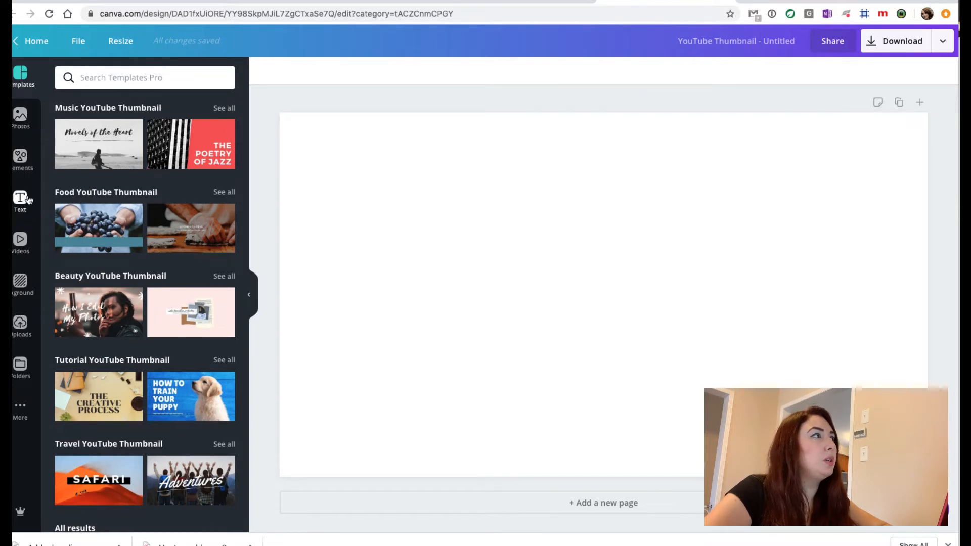
pyautogui.moveTo(25, 124)
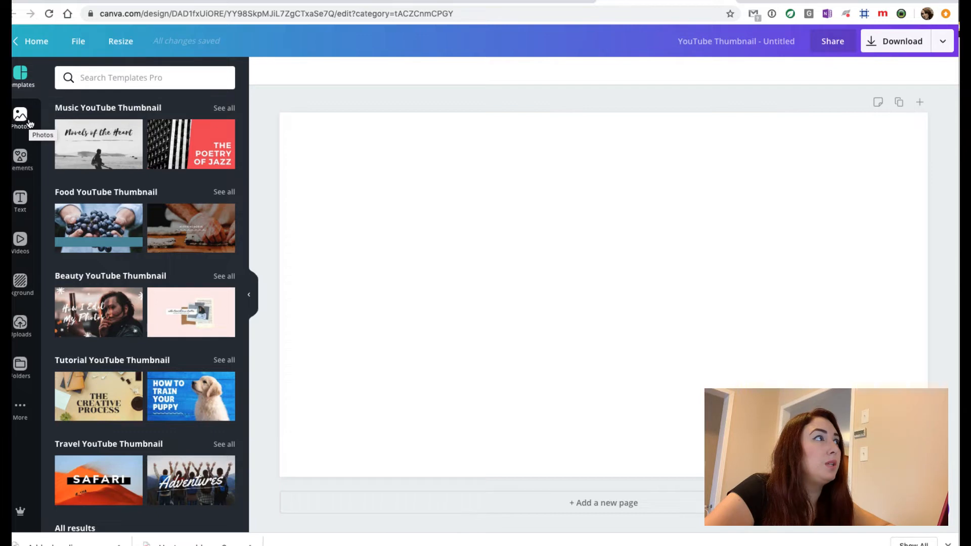
pyautogui.click(20, 116)
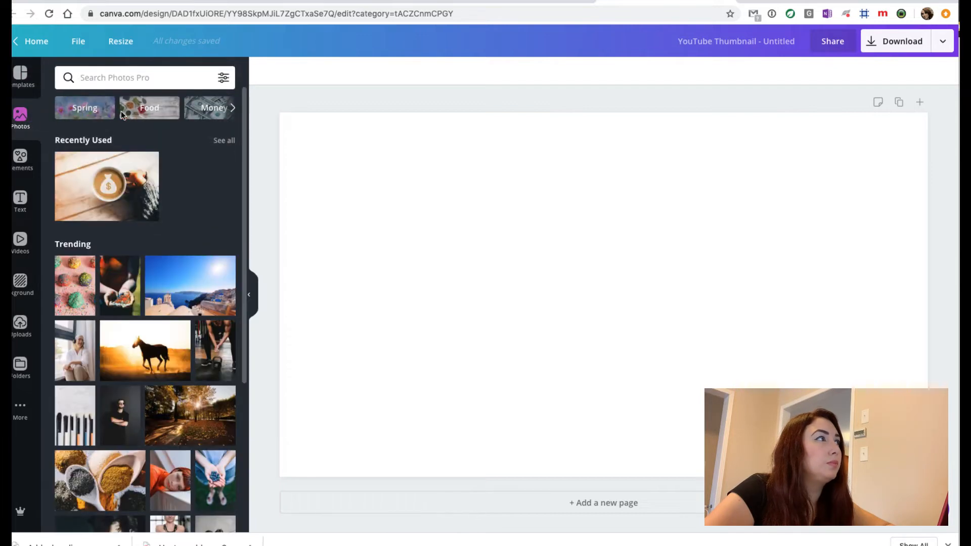
pyautogui.click(19, 325)
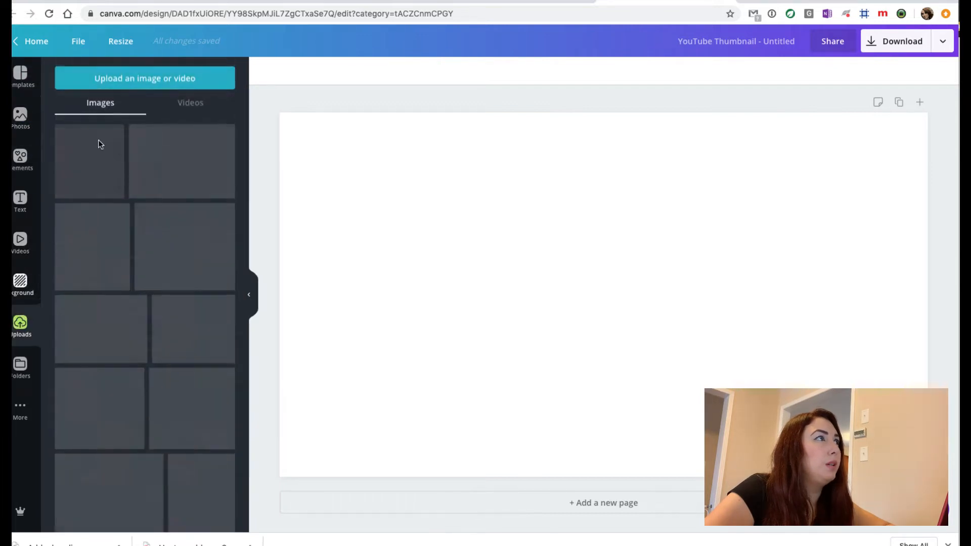
# Upload the couch screenshot from the Desktop folder into Canva
pyautogui.click(145, 78)
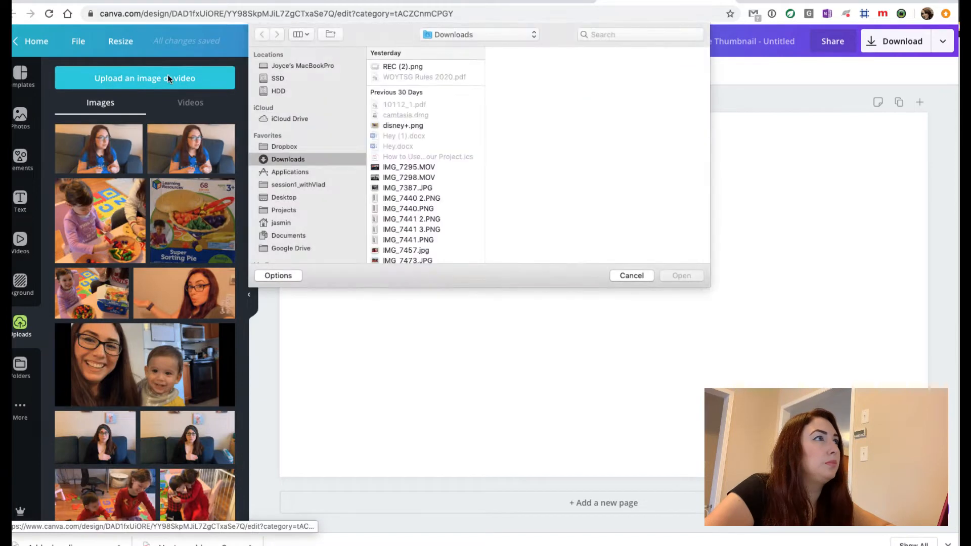
pyautogui.moveTo(292, 198)
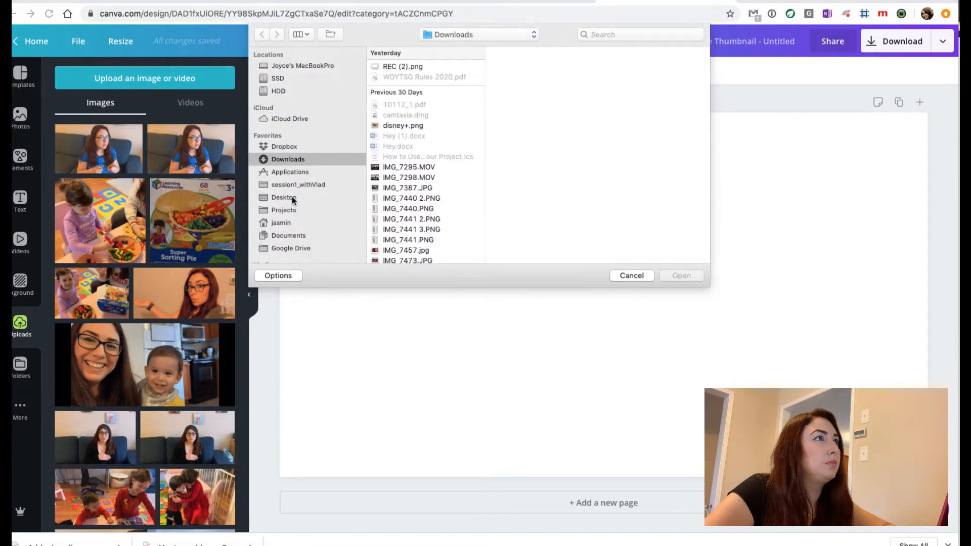
pyautogui.click(283, 198)
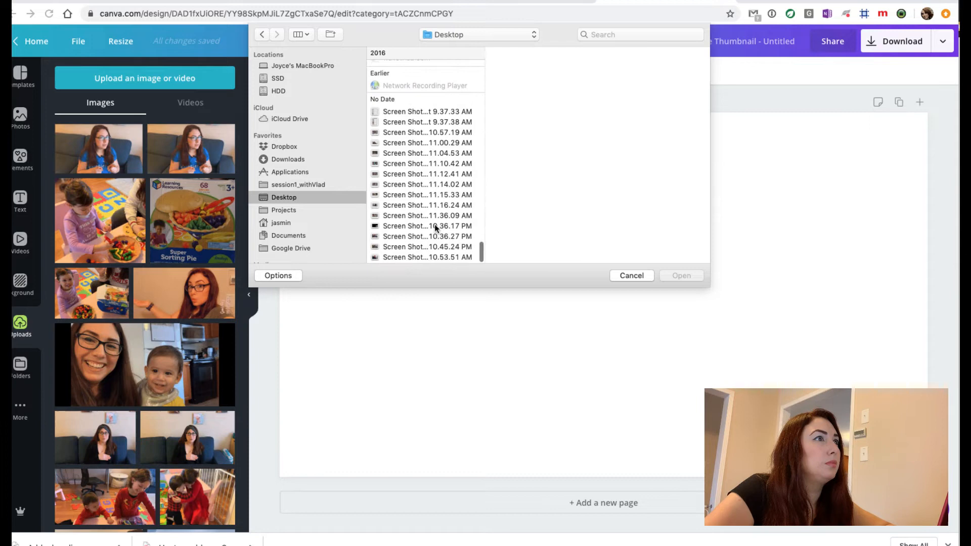
pyautogui.click(425, 258)
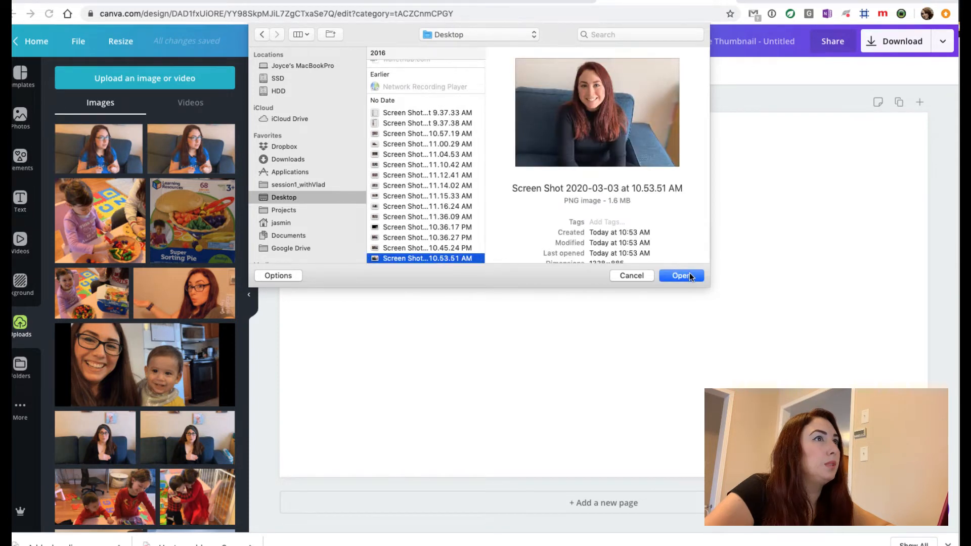
pyautogui.click(681, 276)
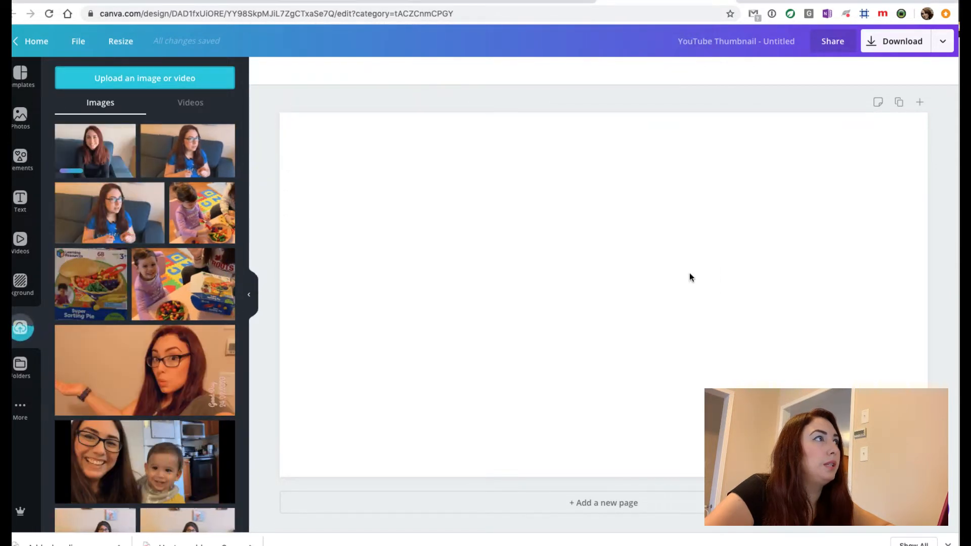
pyautogui.moveTo(206, 190)
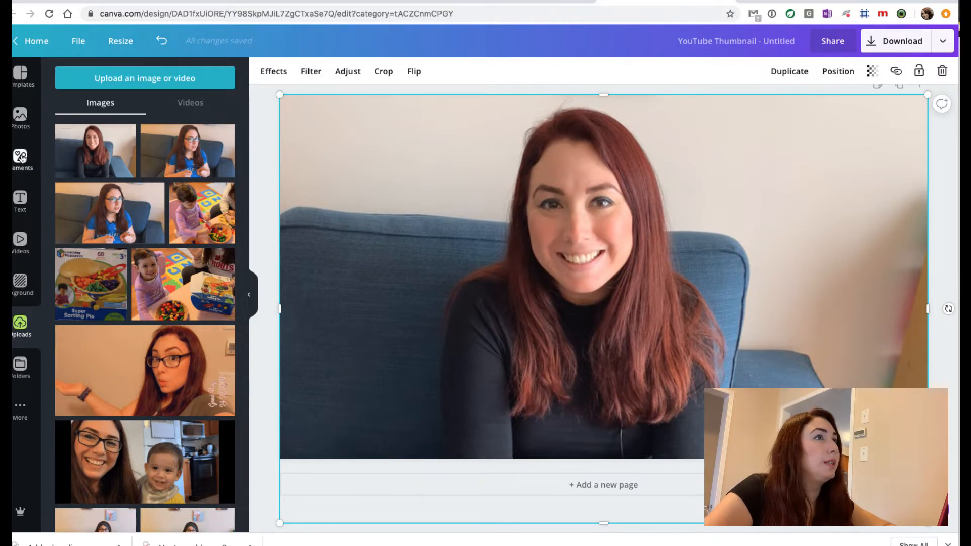
# Add a heading text box and move it to the photo's upper right
pyautogui.click(19, 199)
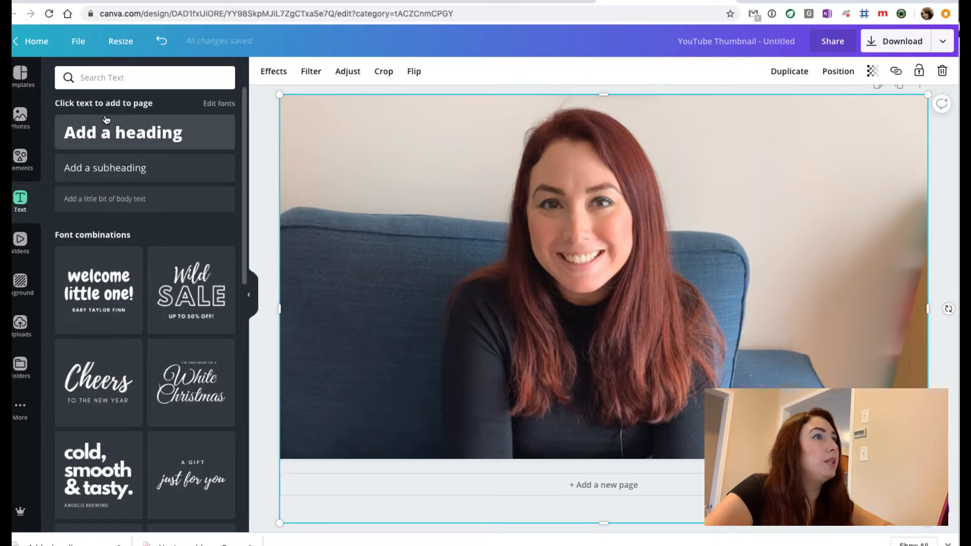
pyautogui.click(123, 131)
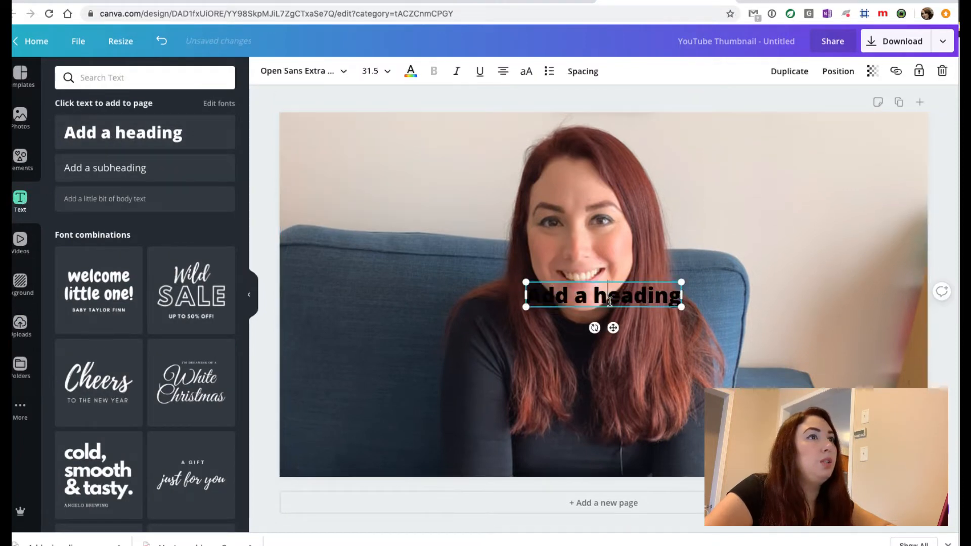
pyautogui.moveTo(601, 295); pyautogui.dragTo(625, 296)
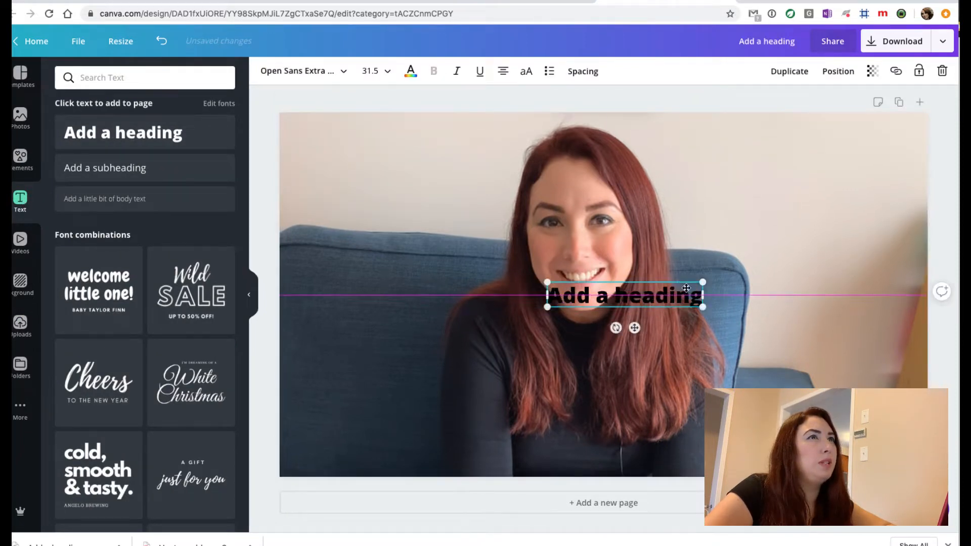
pyautogui.moveTo(625, 295); pyautogui.dragTo(788, 144)
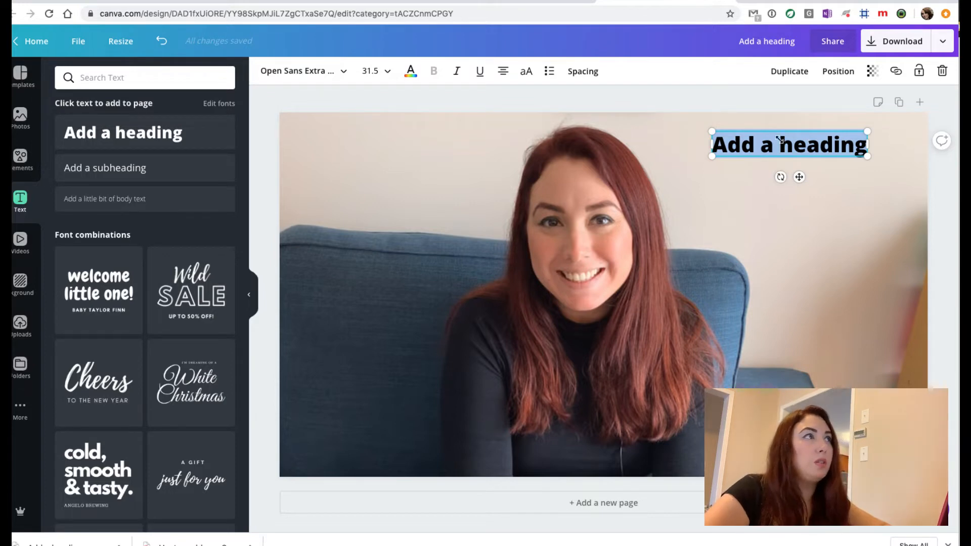
pyautogui.click(302, 71)
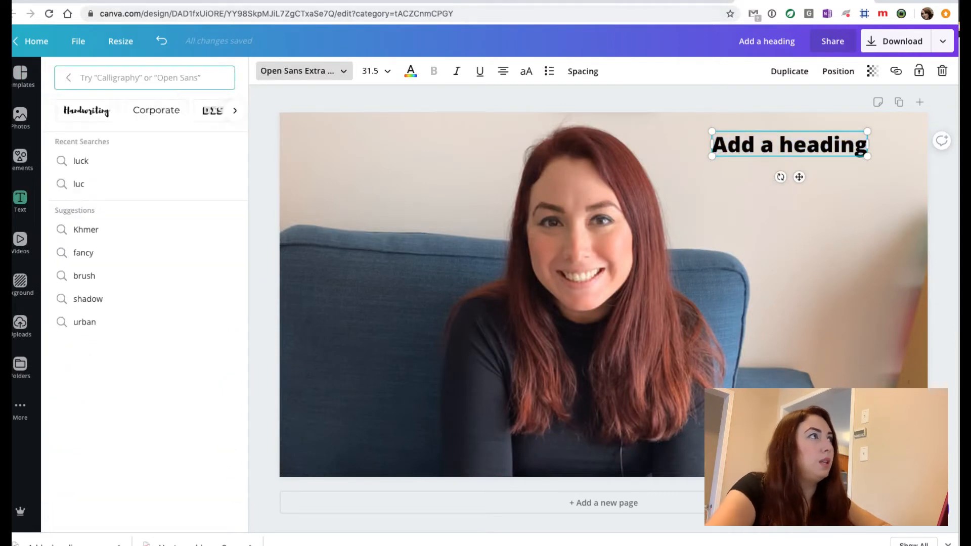
# Set the heading to Luckiest Guy and type the Spanish title wording
pyautogui.write('luck')
pyautogui.write('COMO LLEVAR A TIEMPO')
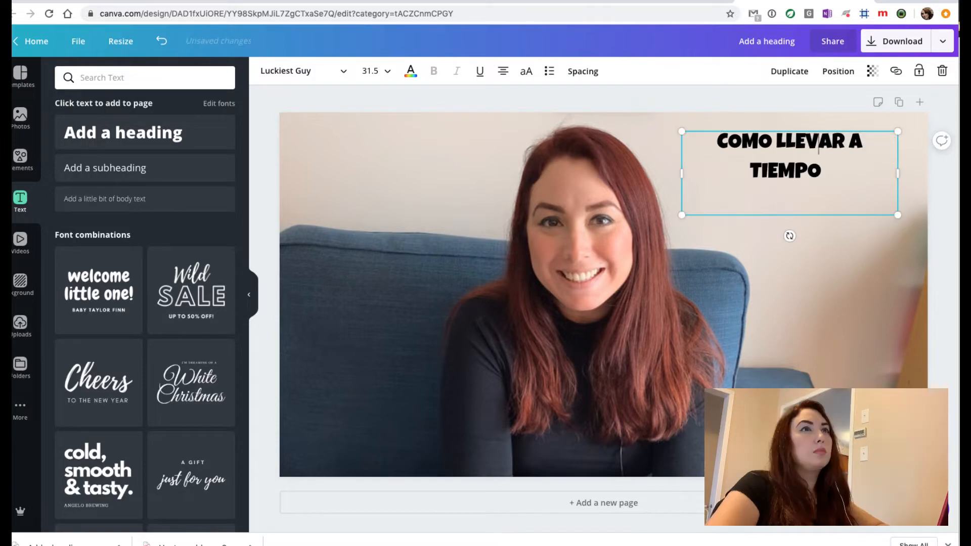
pyautogui.click(824, 172)
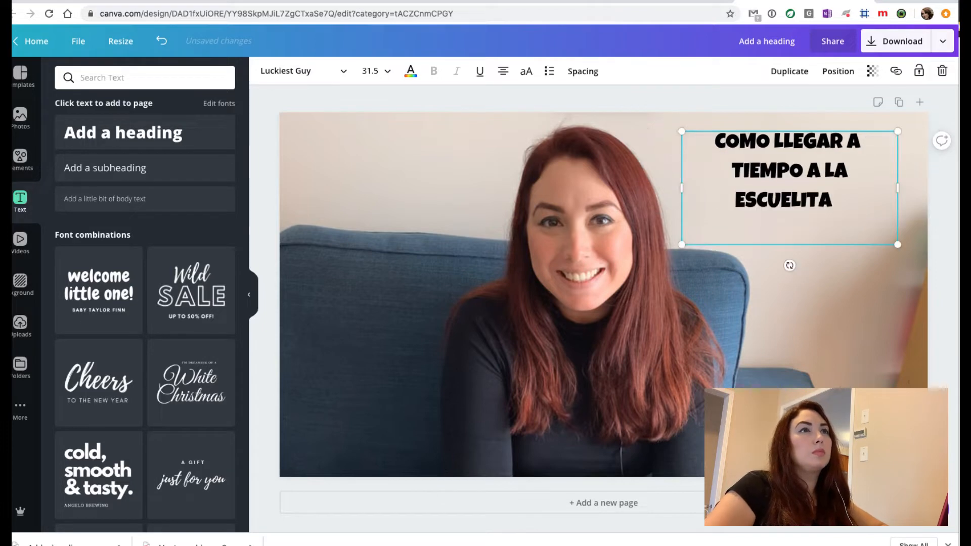
pyautogui.write('EVITA DISCUCIONES SIN MAL')
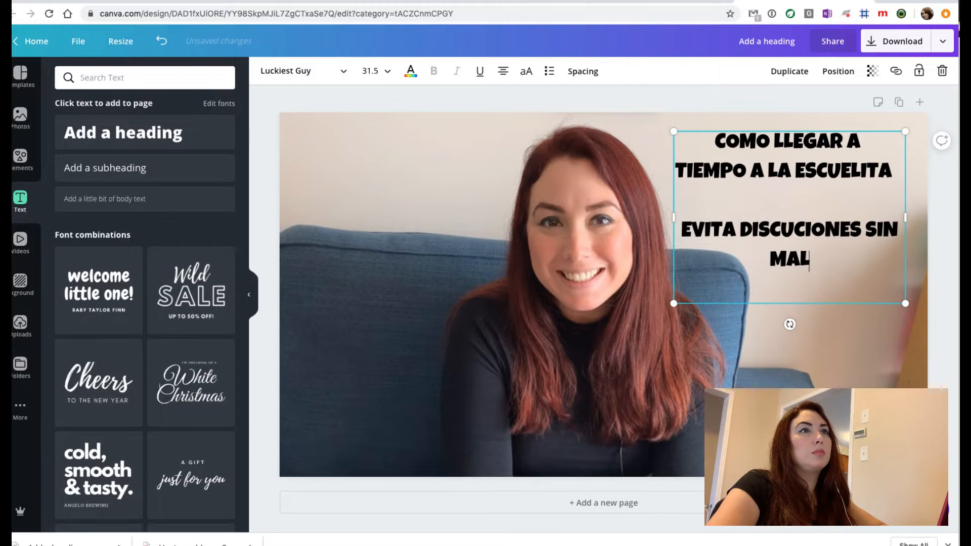
pyautogui.write('PERDER RESPETO')
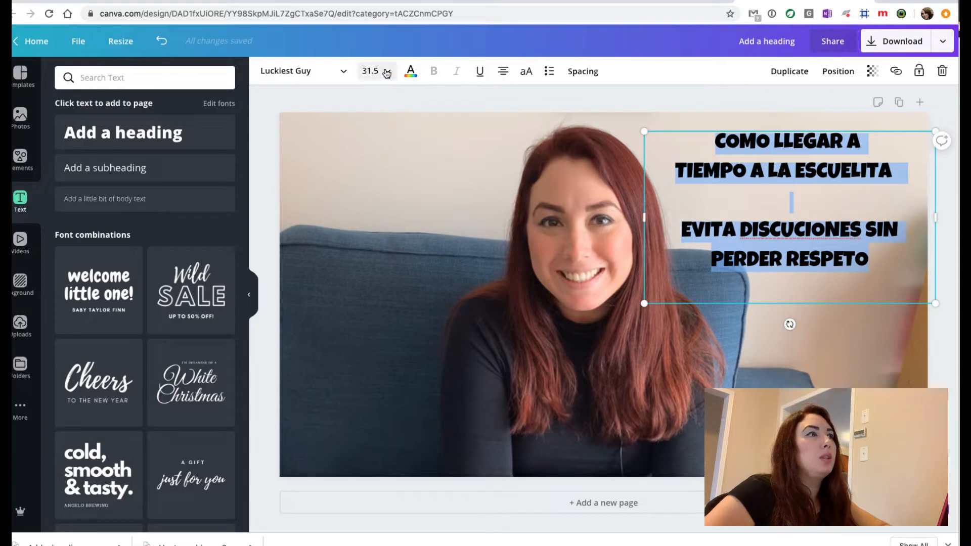
# Enlarge the title and drag it over the photo's right side
pyautogui.click(387, 71)
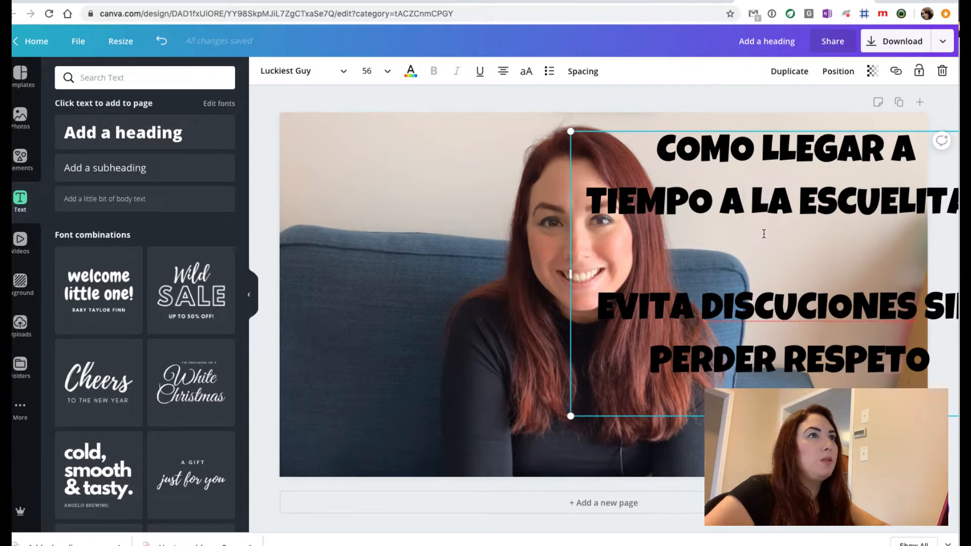
pyautogui.moveTo(749, 132)
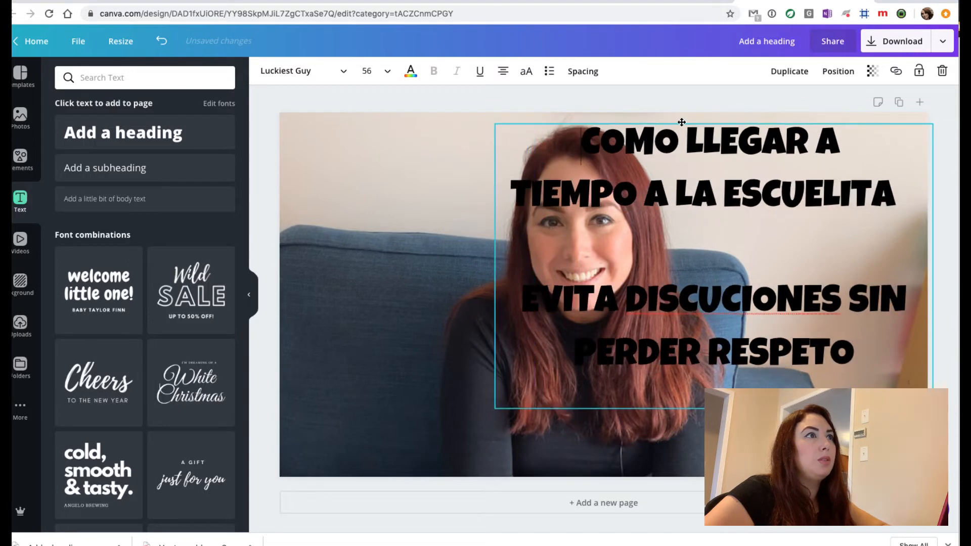
pyautogui.moveTo(681, 122); pyautogui.dragTo(465, 120)
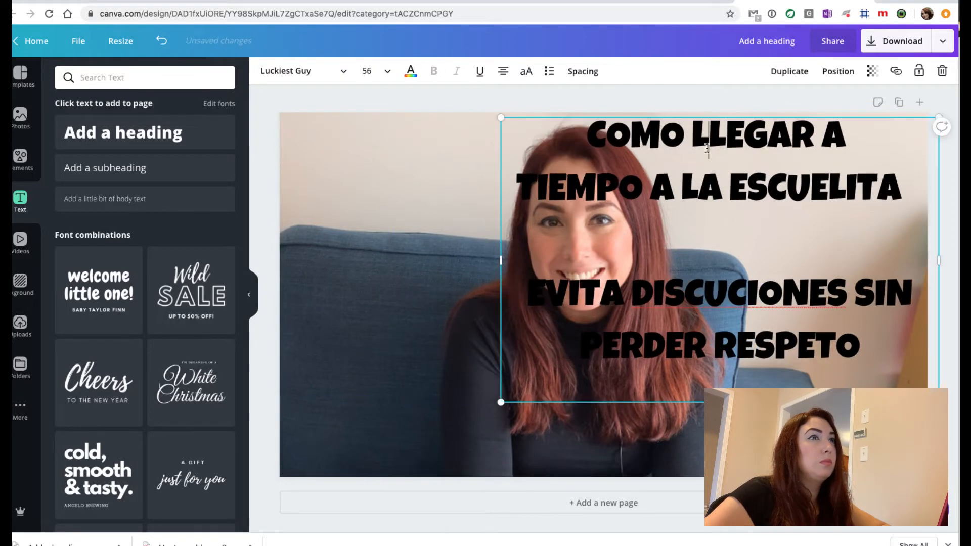
pyautogui.click(566, 310)
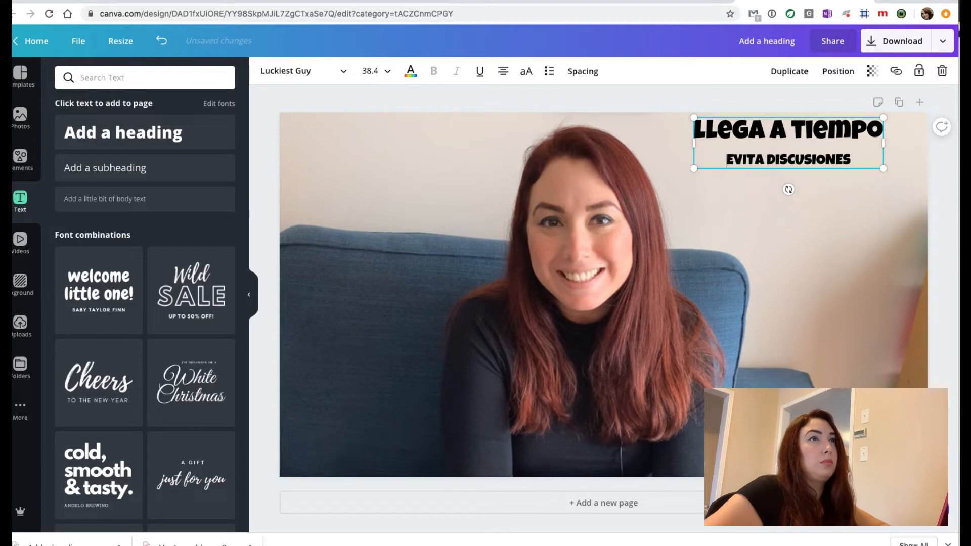
# Extend the title with 'sin perder autoridad o respeto' and set size 56
pyautogui.write('SIN')
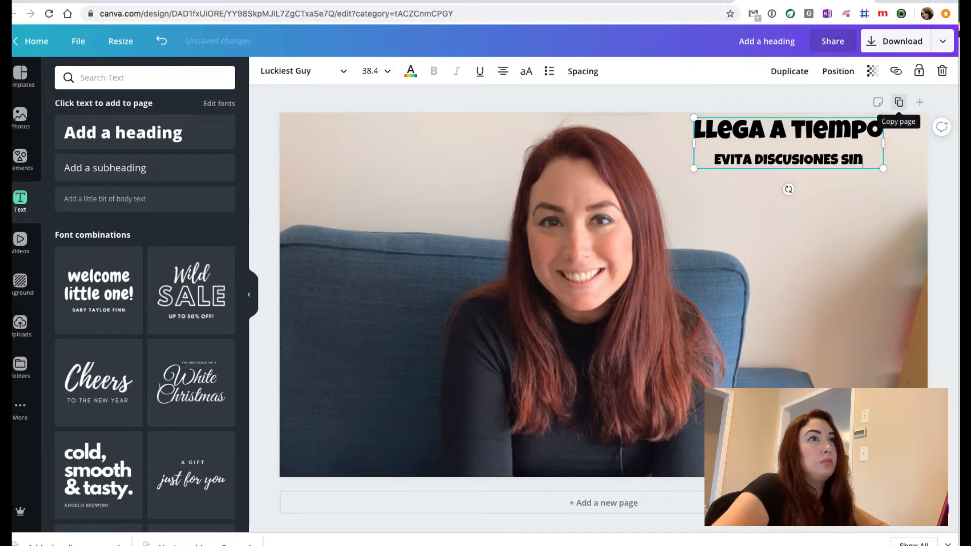
pyautogui.write('PERDER AUTORIDAD O RESPETO DE TU PEQUE')
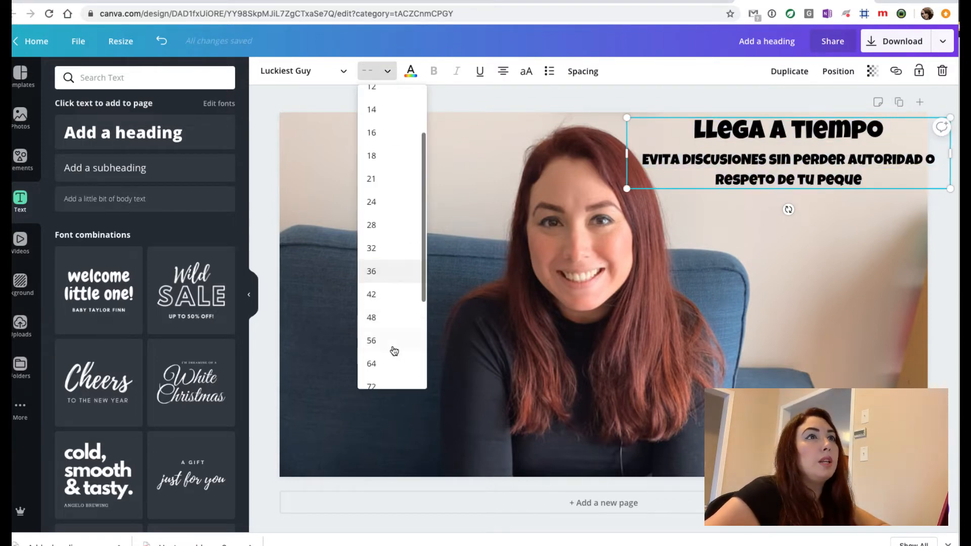
pyautogui.click(371, 340)
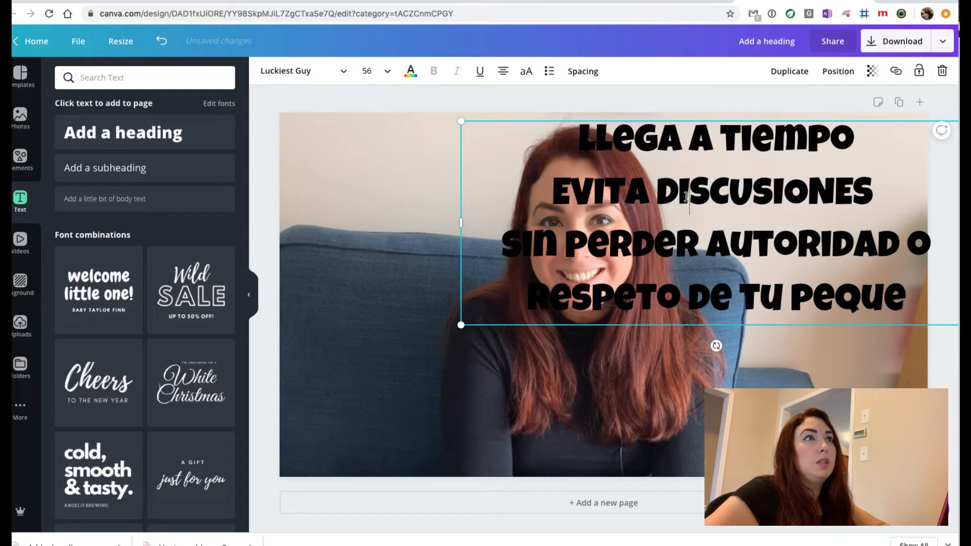
pyautogui.moveTo(609, 336)
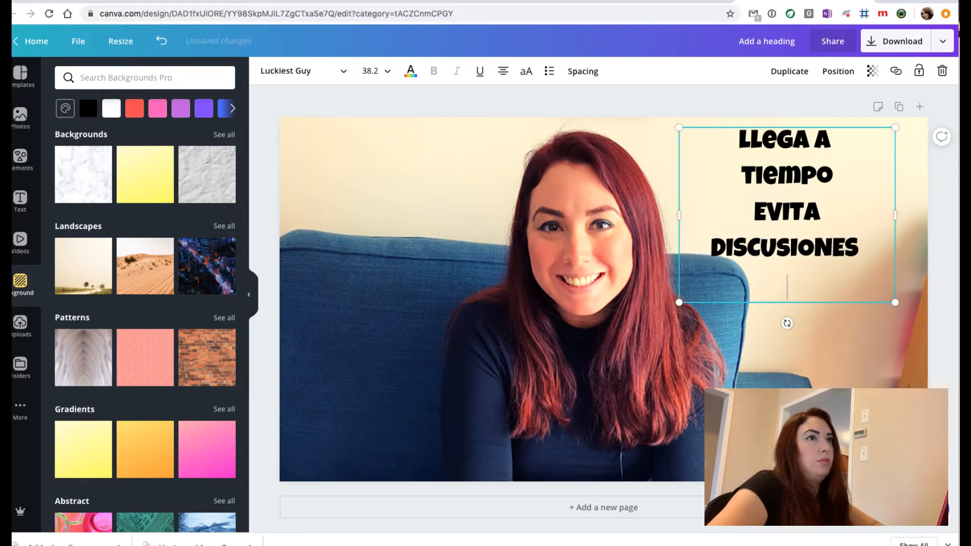
# Reword the title ending to 'con tus peques' and resize all lines to 56
pyautogui.write('CON TUS NIÑOS')
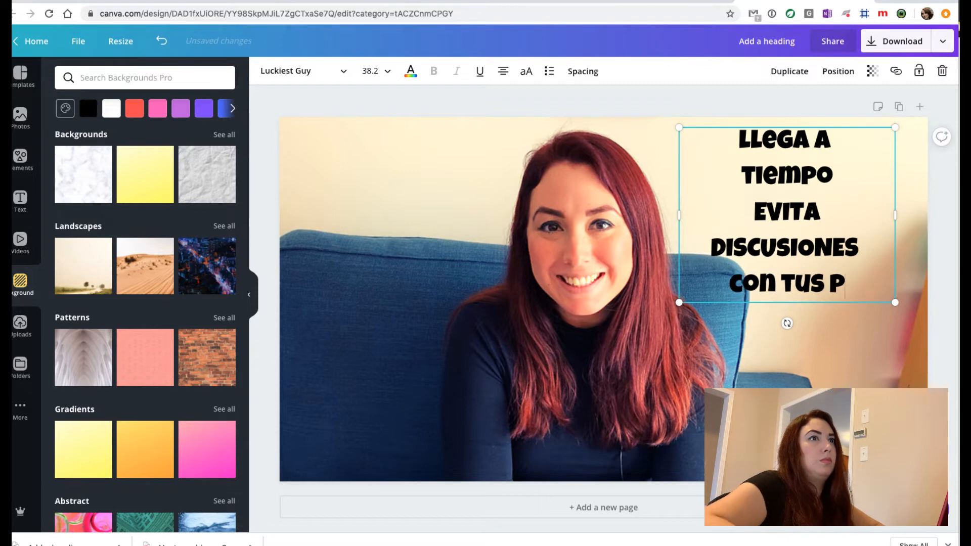
pyautogui.write('eques')
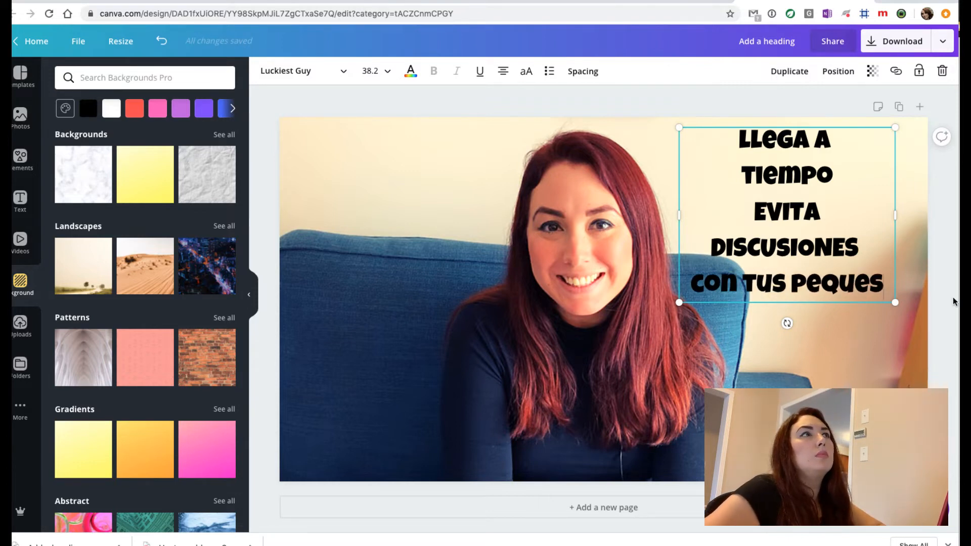
pyautogui.click(714, 171)
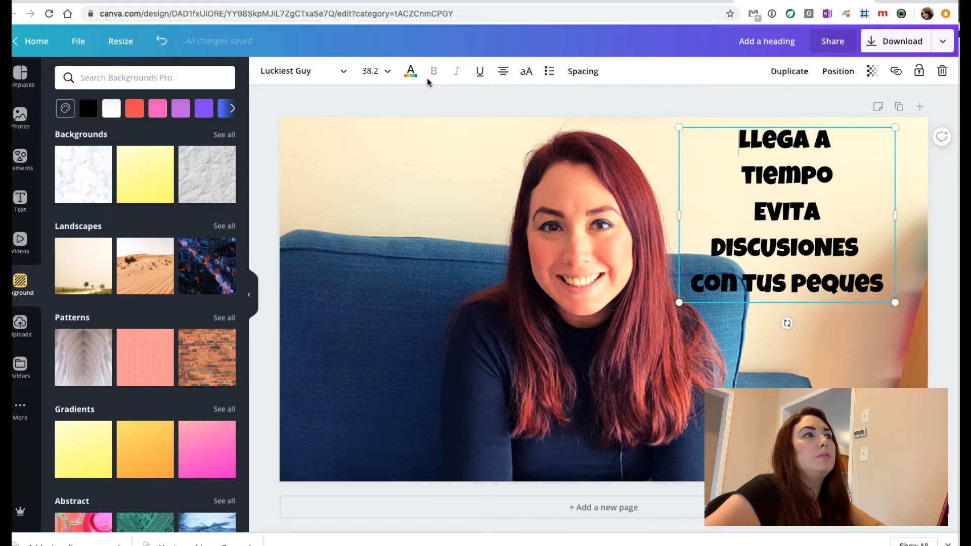
pyautogui.click(390, 71)
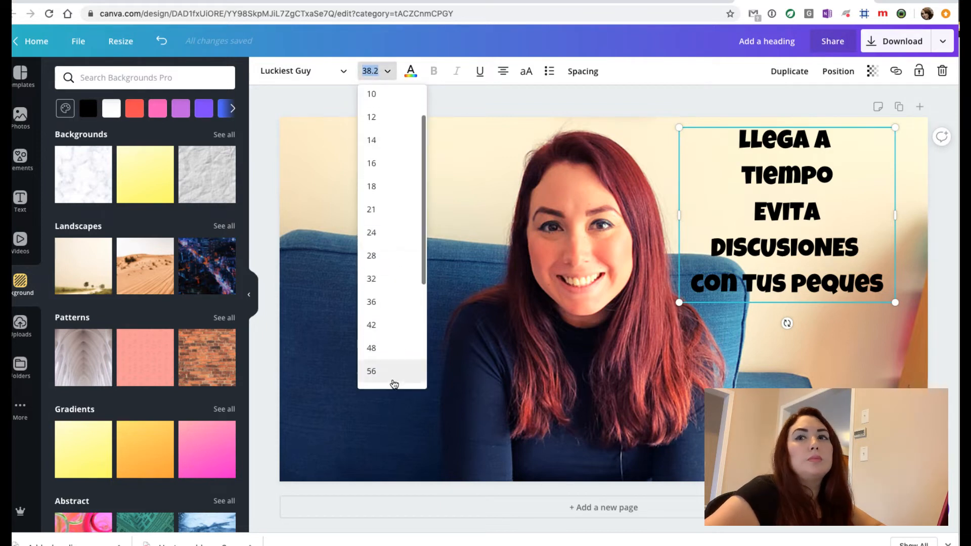
pyautogui.click(371, 371)
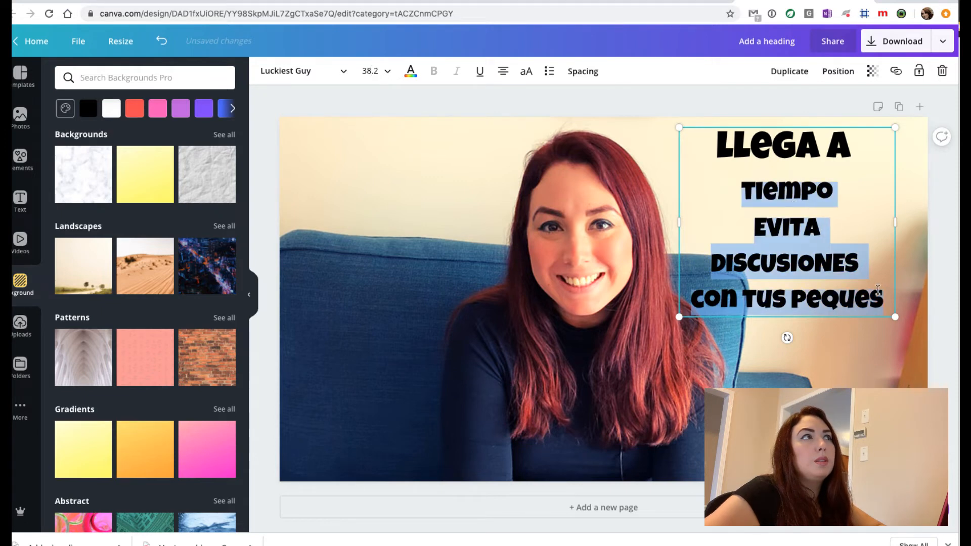
pyautogui.click(387, 71)
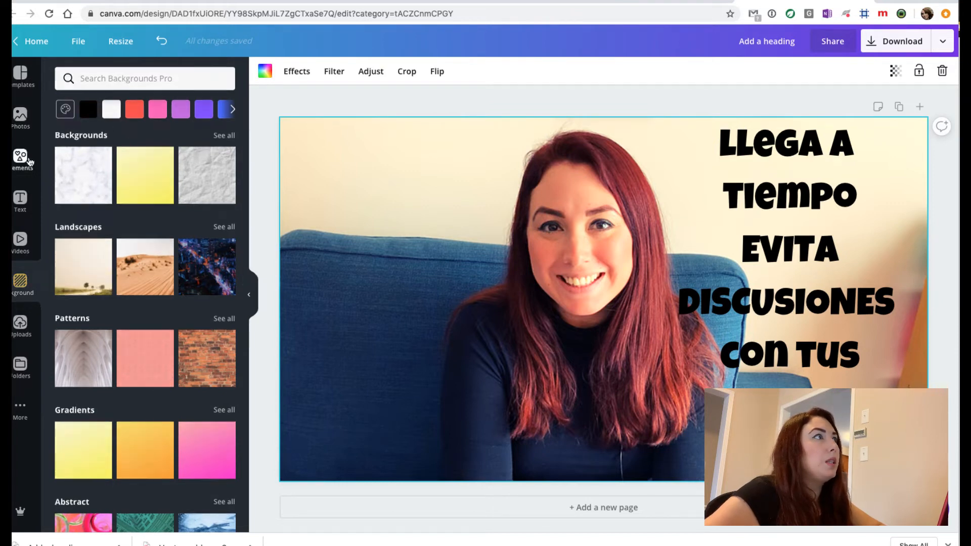
# Add the white brush-stroke element and stretch it across the DISCUSIONES line
pyautogui.click(19, 156)
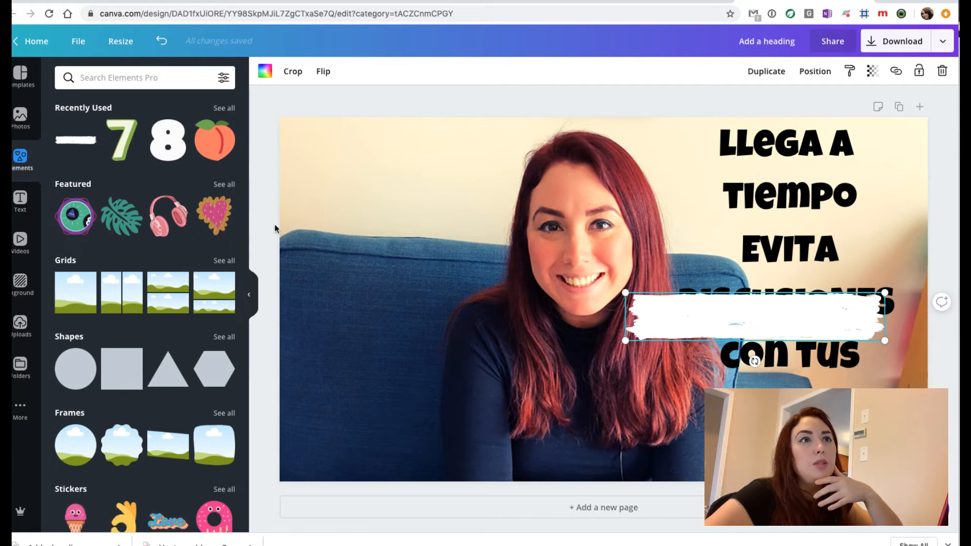
pyautogui.moveTo(884, 341); pyautogui.dragTo(818, 315)
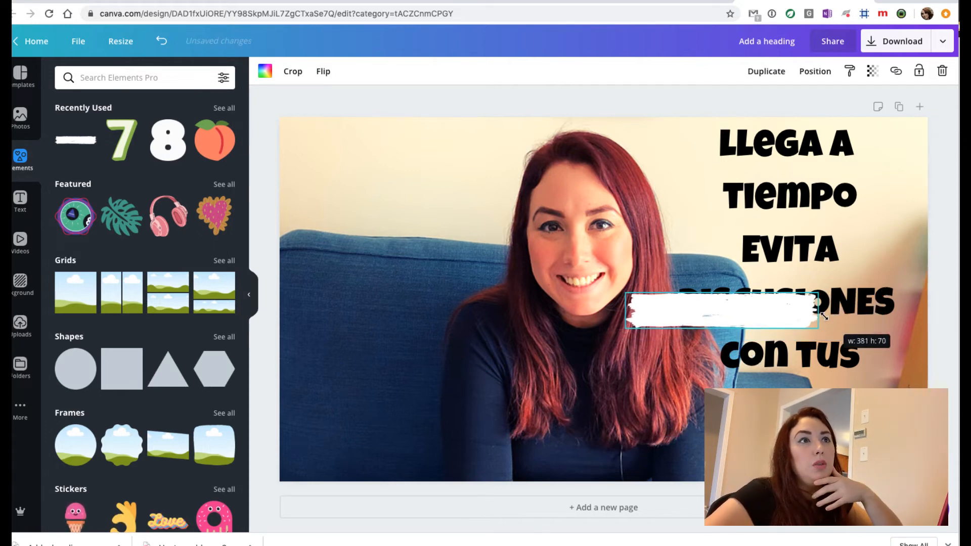
pyautogui.moveTo(720, 310); pyautogui.dragTo(770, 301)
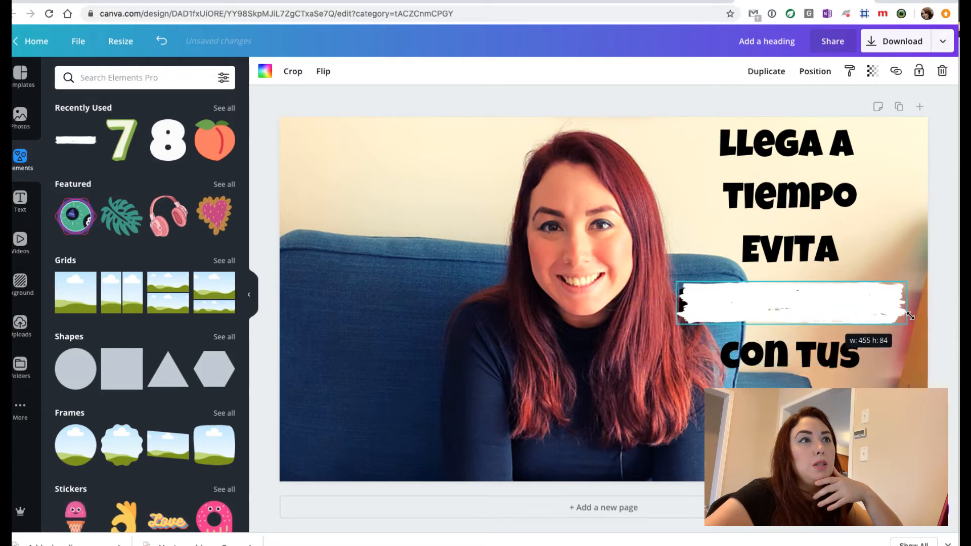
pyautogui.moveTo(910, 316); pyautogui.dragTo(880, 307)
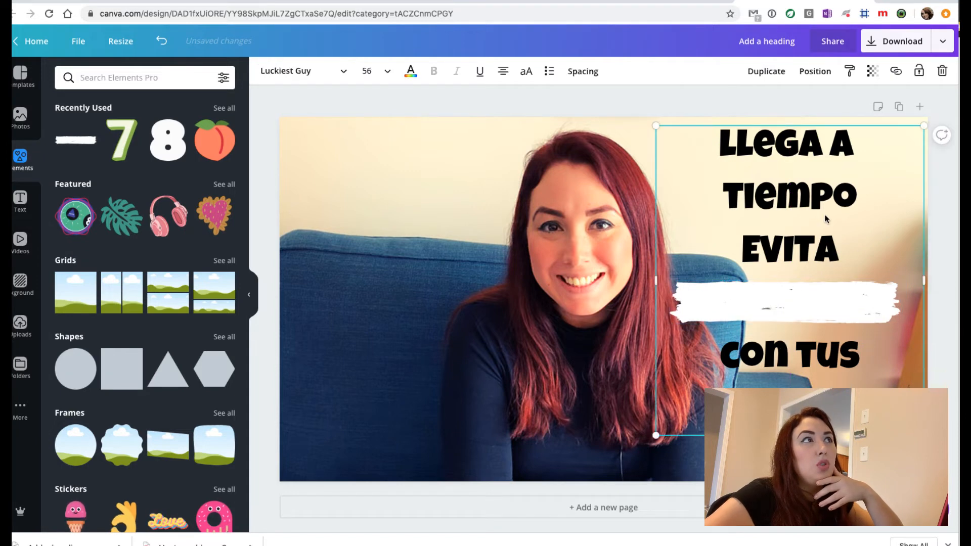
# Make the title white and duplicate the banner behind DISCUSIONES and CON TUS
pyautogui.click(409, 71)
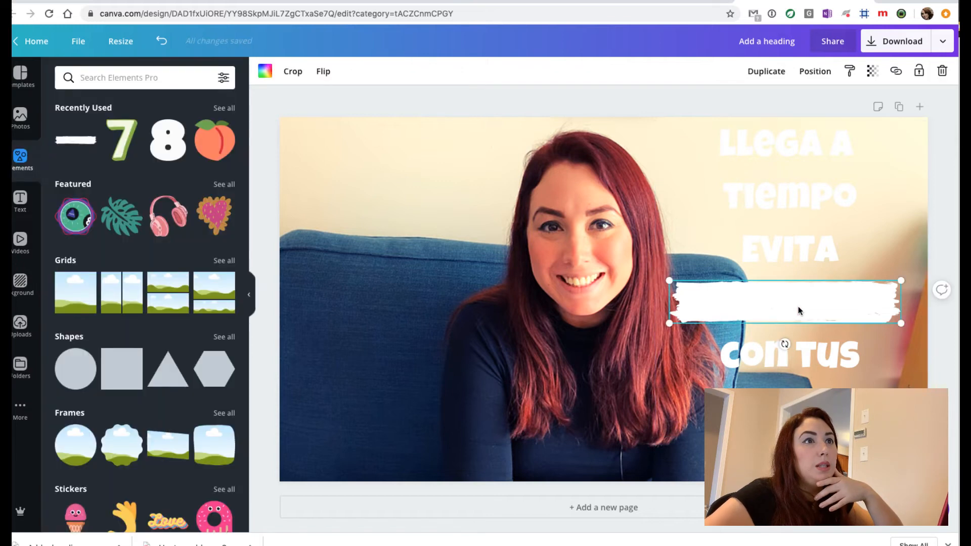
pyautogui.rightClick(799, 311)
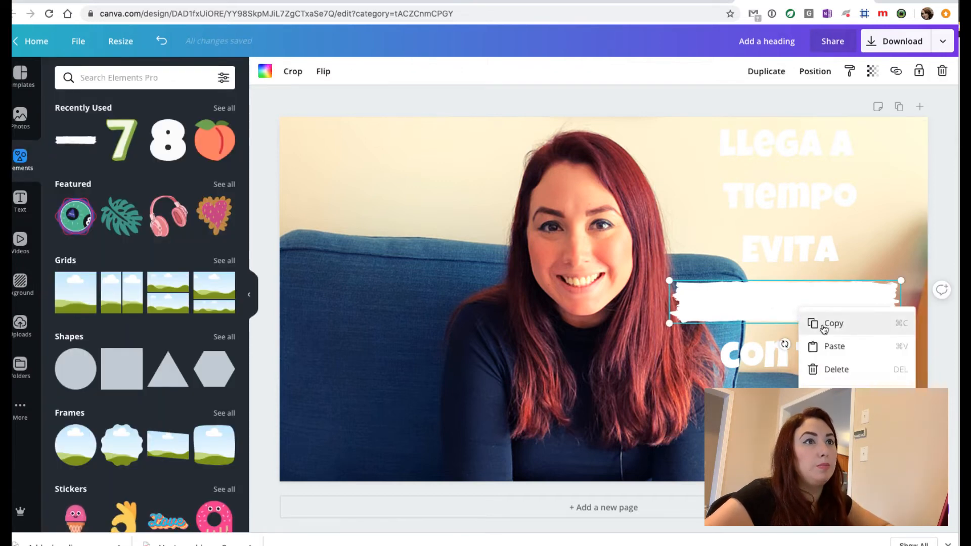
pyautogui.click(823, 329)
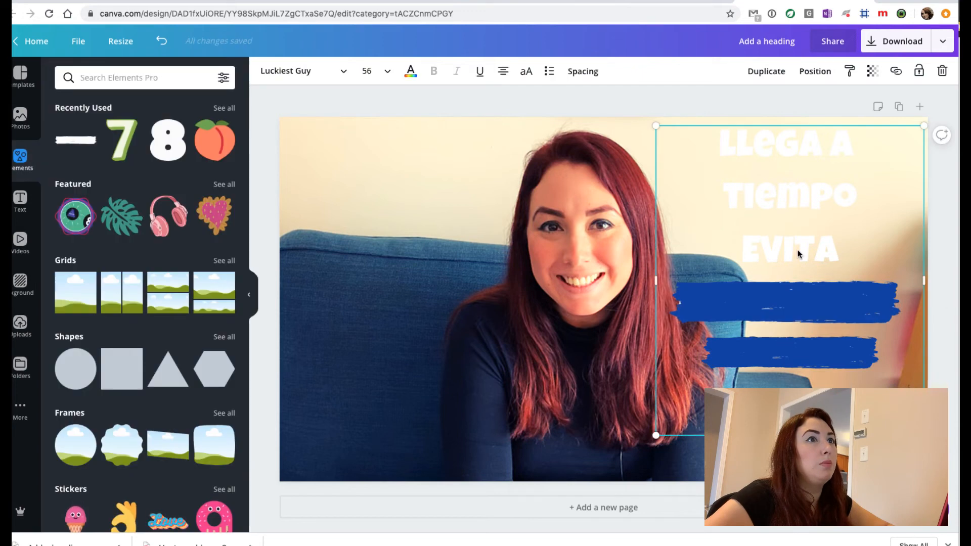
pyautogui.rightClick(786, 301)
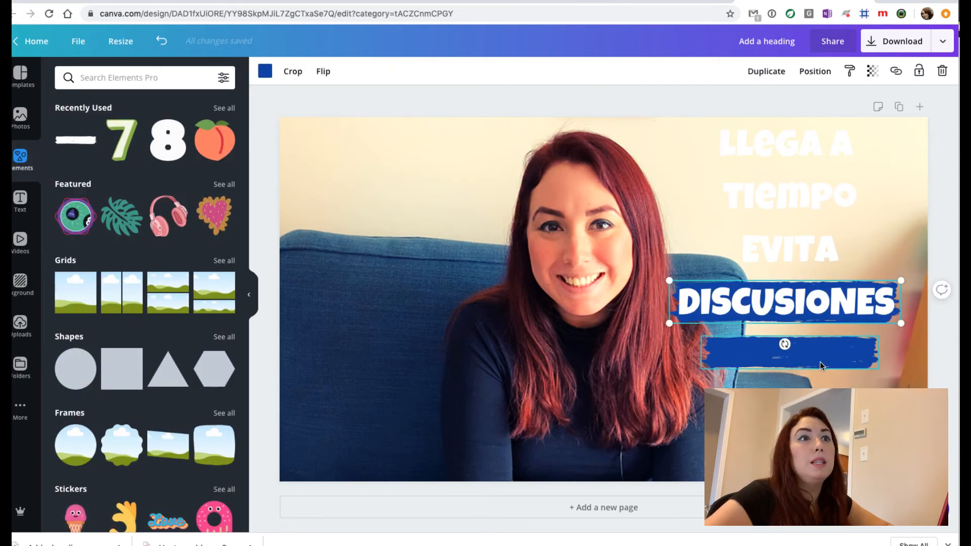
pyautogui.write('CON TUS')
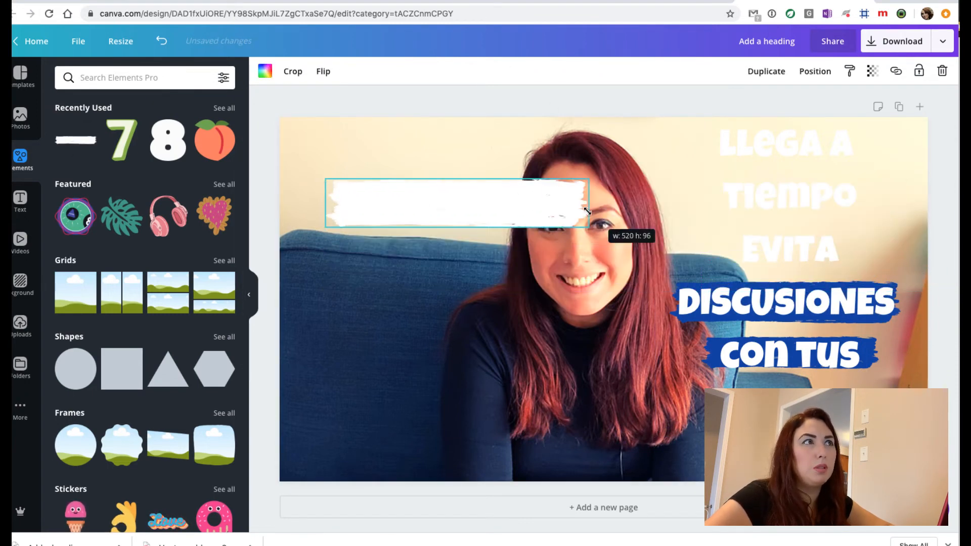
# Resize the grey brush-stroke banners behind LLEGA A, TIEMPO and EVITA, and send them backward
pyautogui.moveTo(456, 203); pyautogui.dragTo(794, 155)
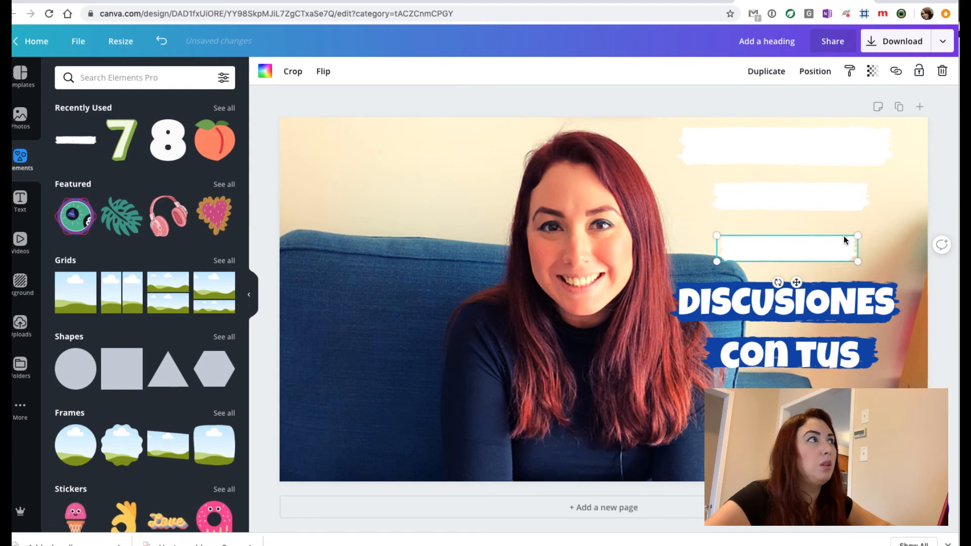
pyautogui.rightClick(787, 249)
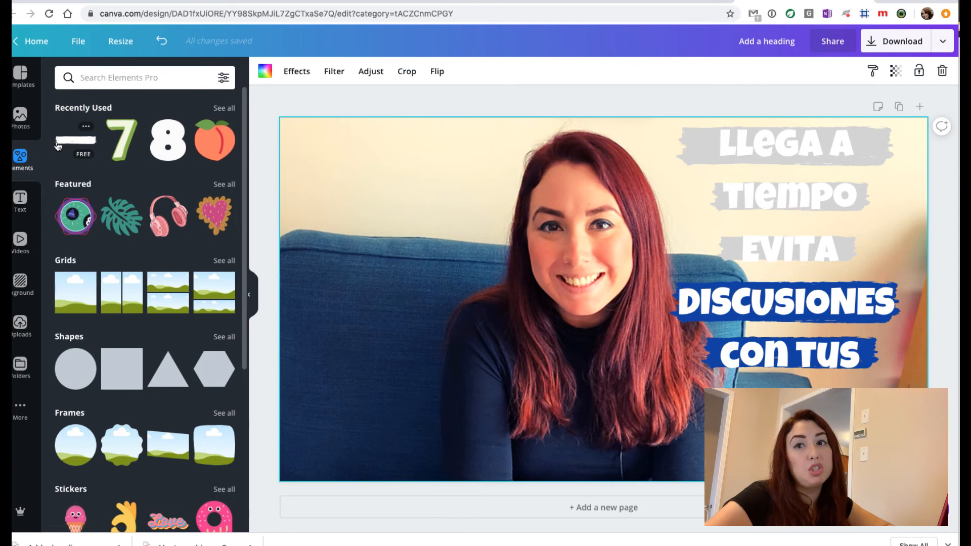
pyautogui.moveTo(167, 151)
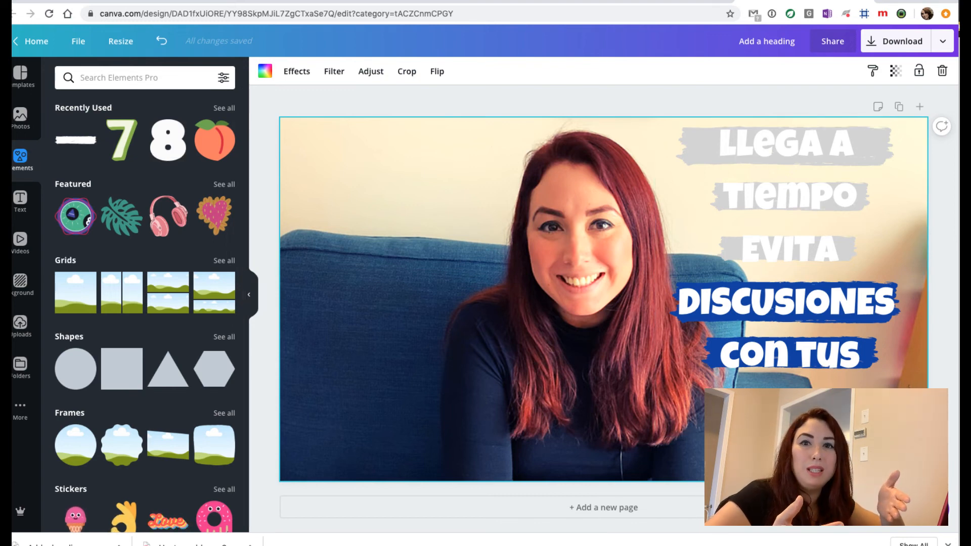
pyautogui.click(141, 78)
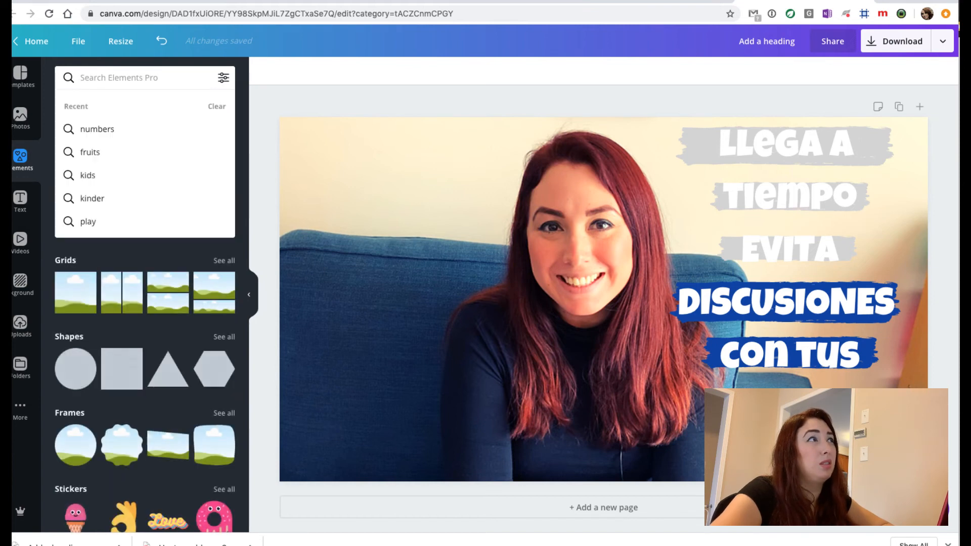
# Add the hand-drawn cream clock from a 'clock' search, shrunk into the top-left corner
pyautogui.write('clock')
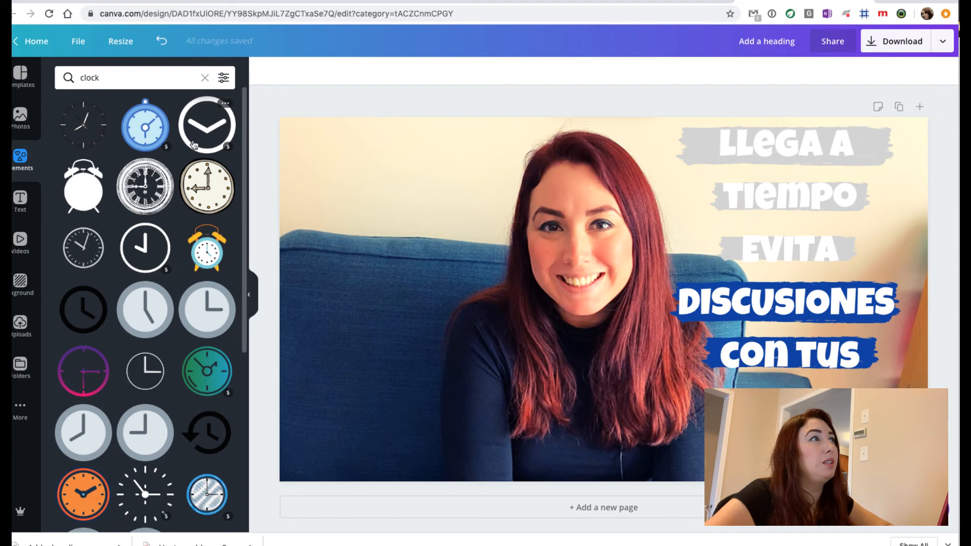
pyautogui.moveTo(215, 196)
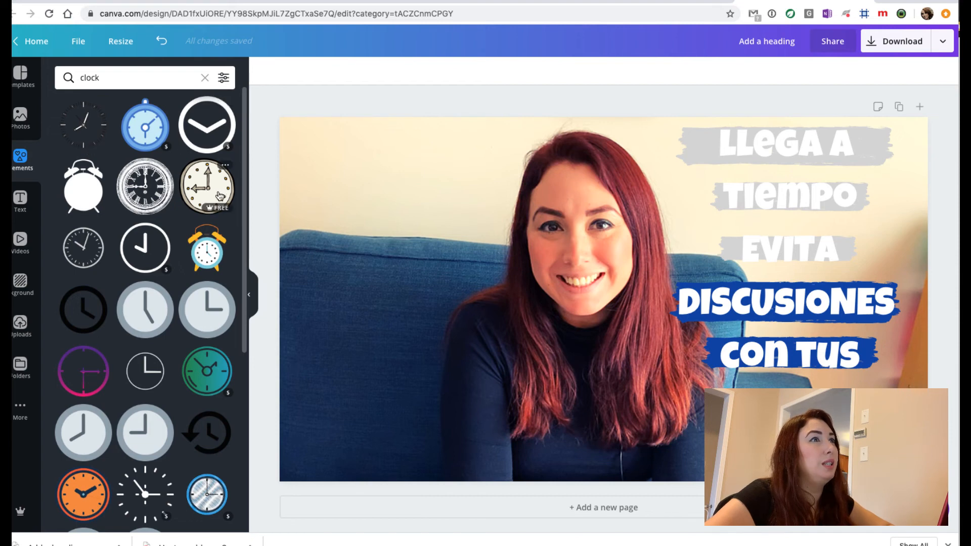
pyautogui.click(207, 187)
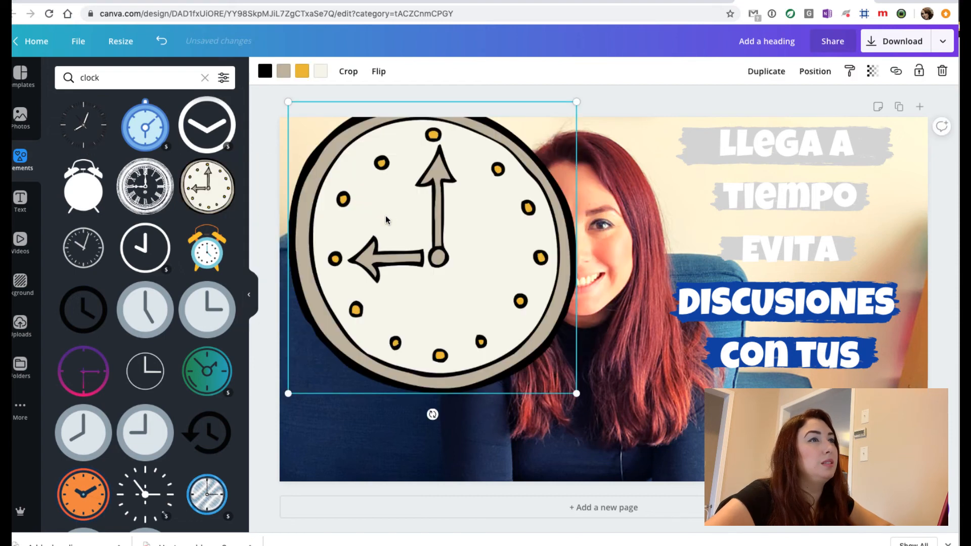
pyautogui.moveTo(577, 394); pyautogui.dragTo(433, 249)
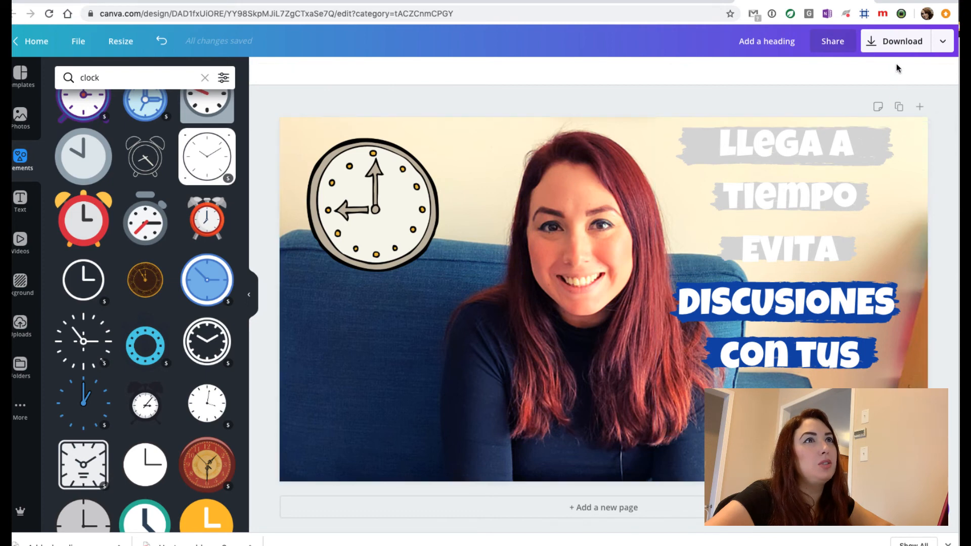
# Download the thumbnail as a PNG and open the downloaded image
pyautogui.click(895, 41)
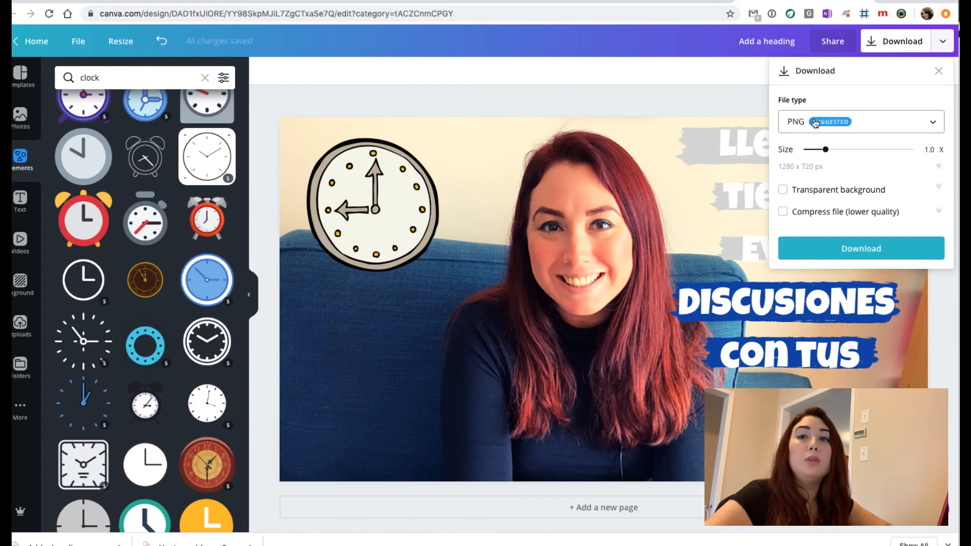
pyautogui.moveTo(809, 130)
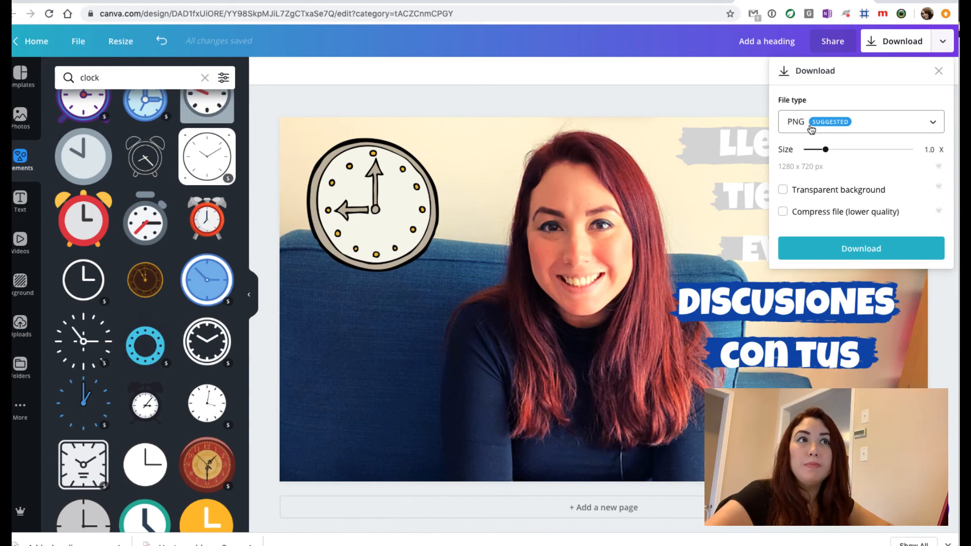
pyautogui.click(860, 248)
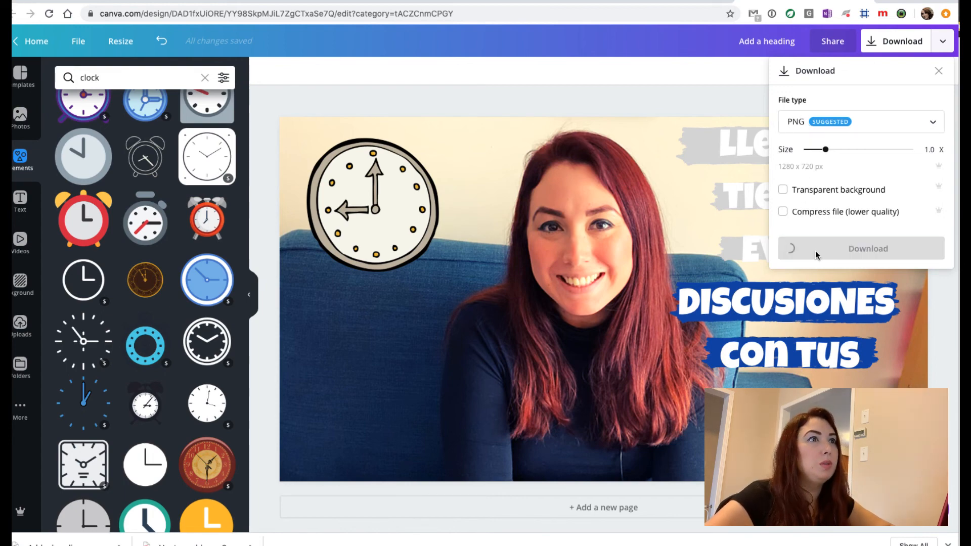
pyautogui.click(867, 248)
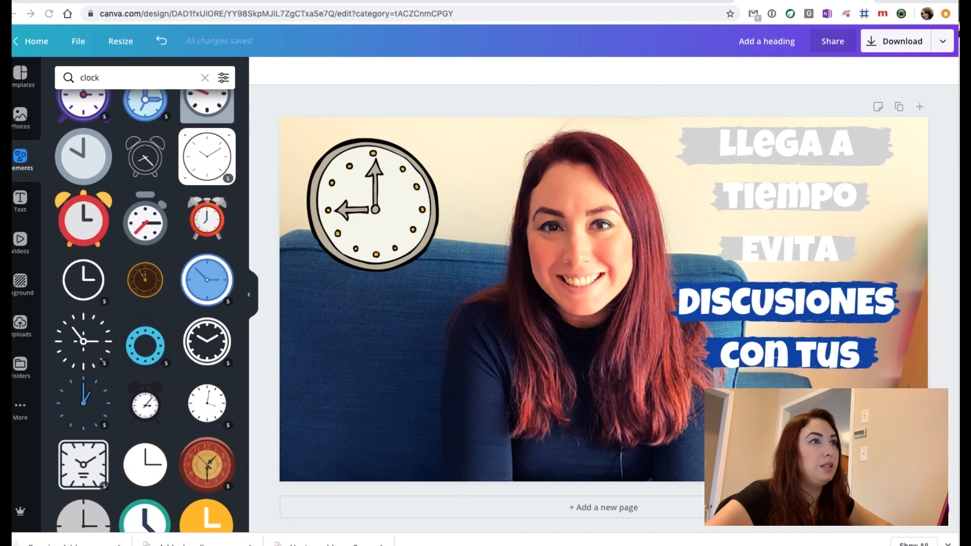
pyautogui.click(896, 41)
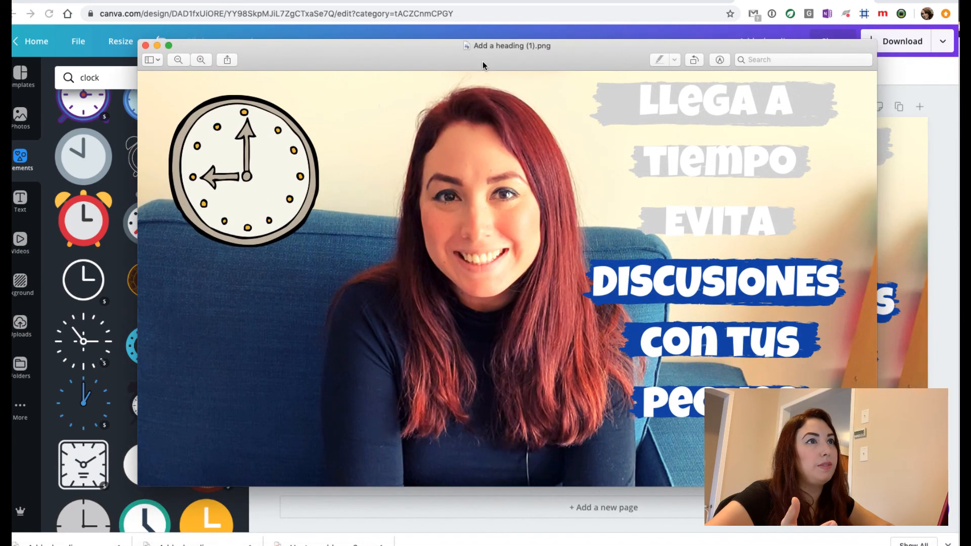